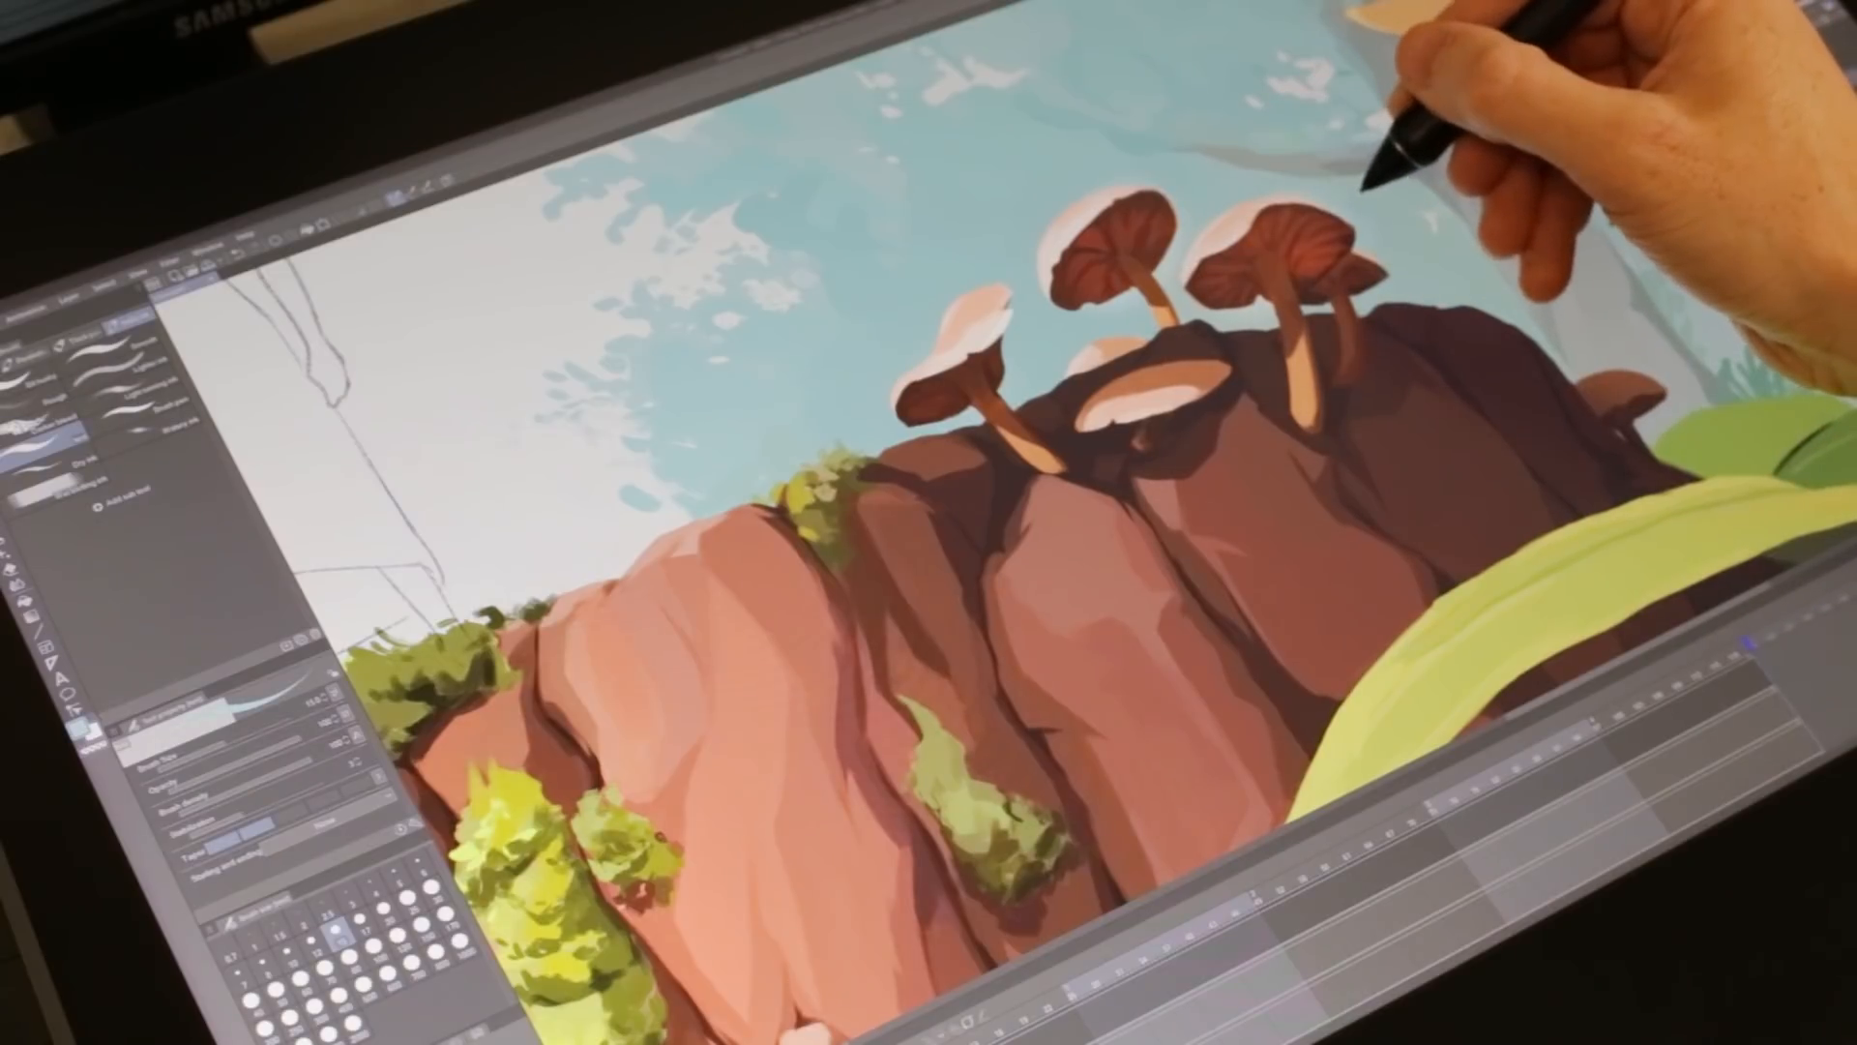
{"action": "mouse_move", "coordinate": [1397, 155]}
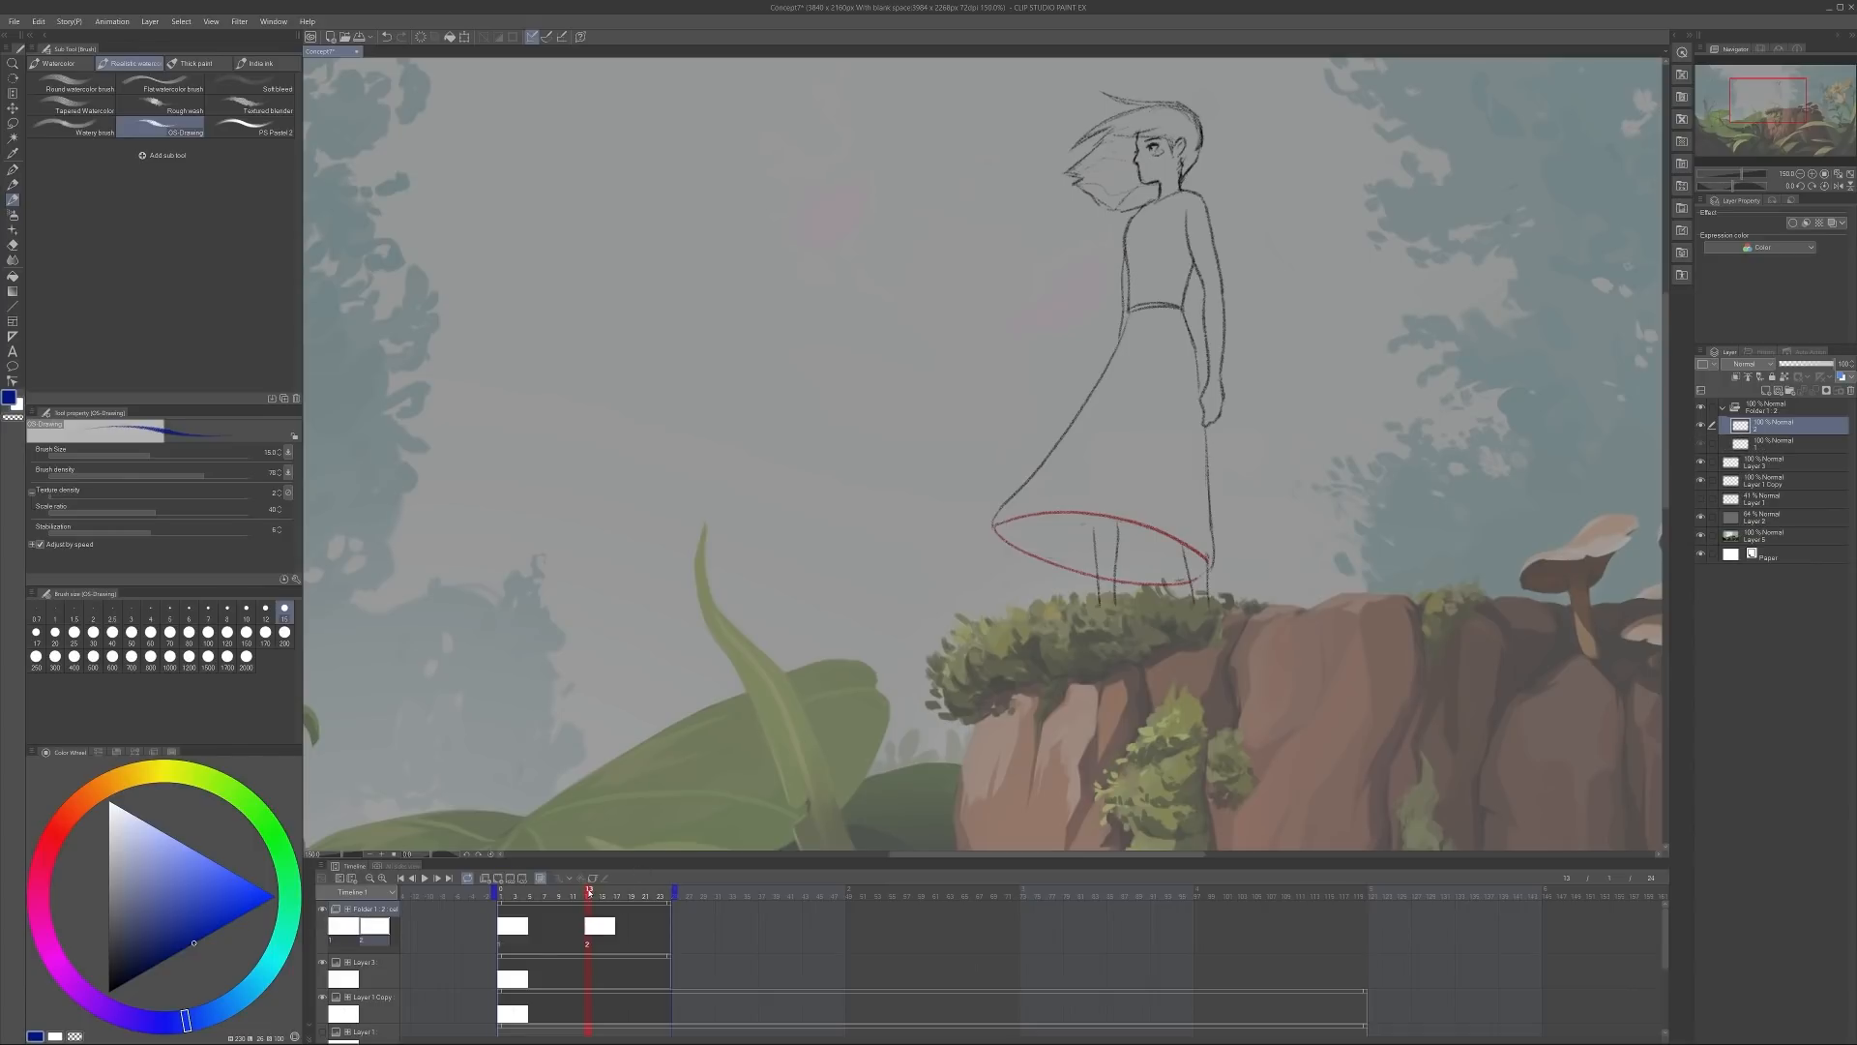
Select the hem cel layer, fade the girl sketch back and draw the wavy blue hem line
{"action": "left_click", "coordinate": [499, 890]}
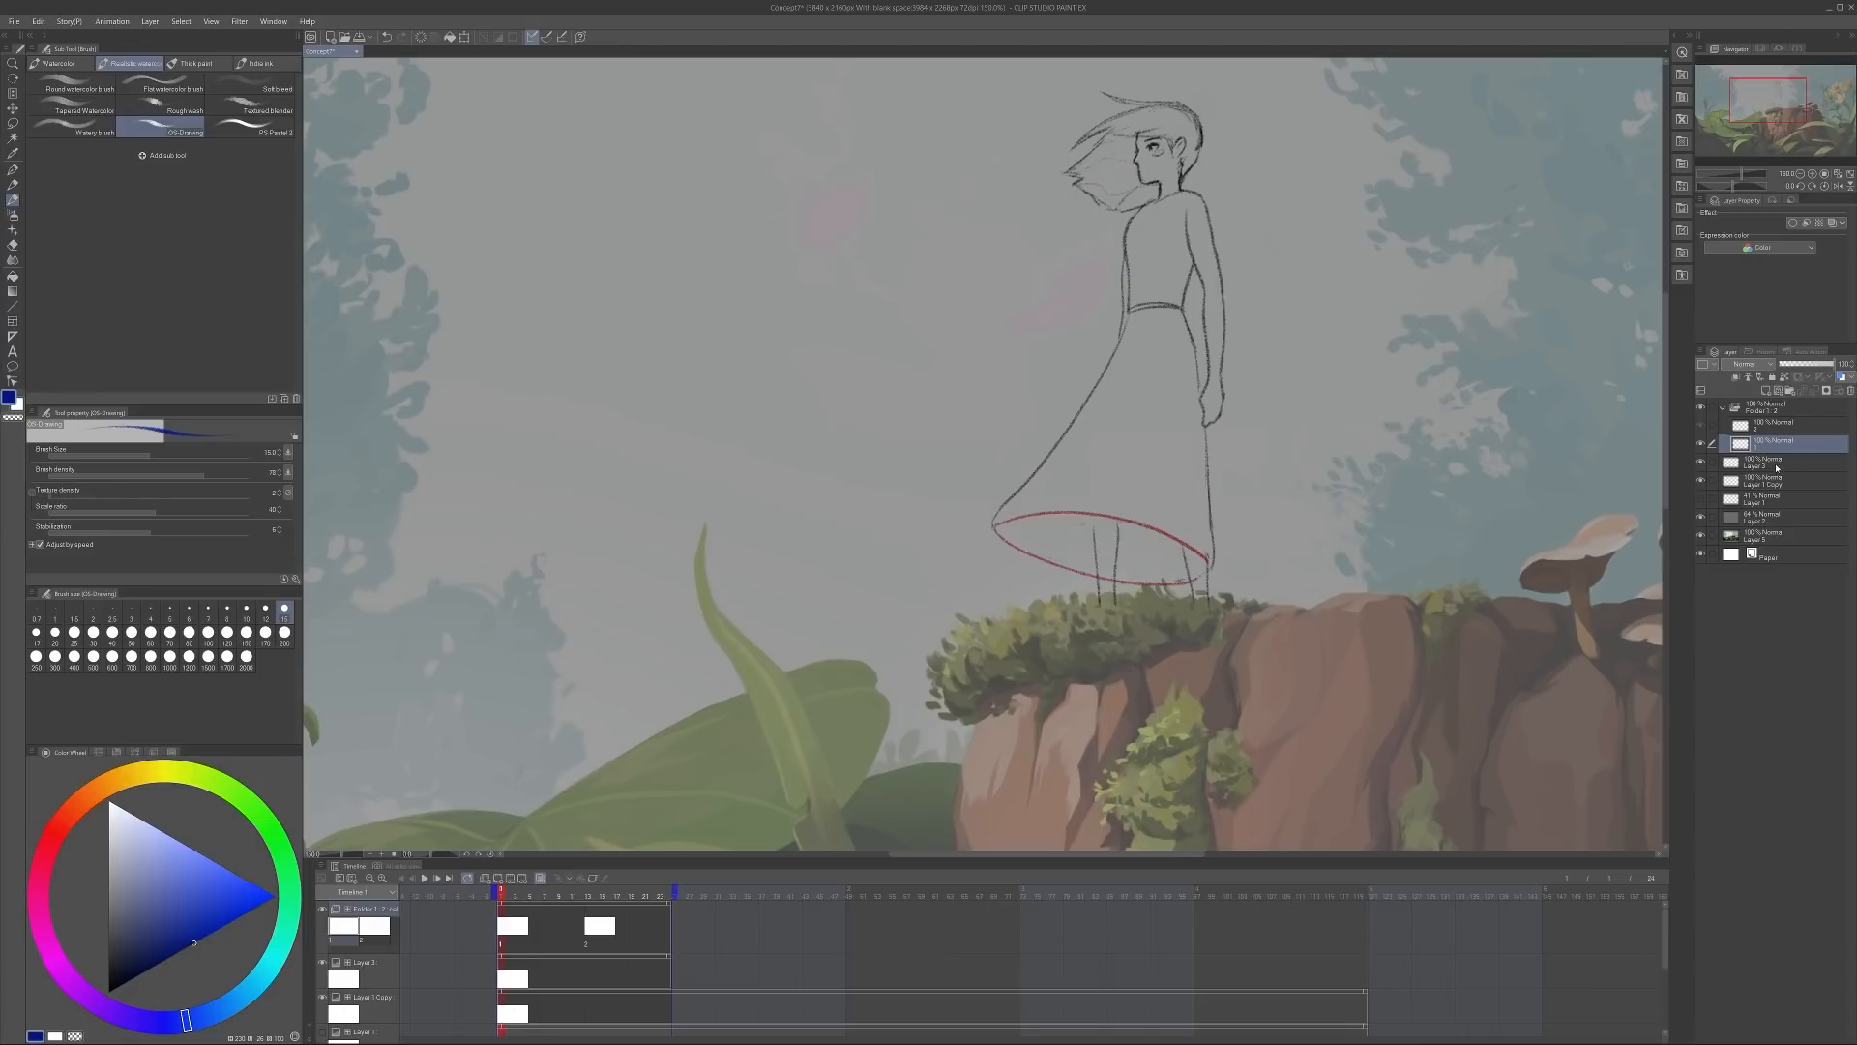
{"action": "left_click", "coordinate": [1764, 463]}
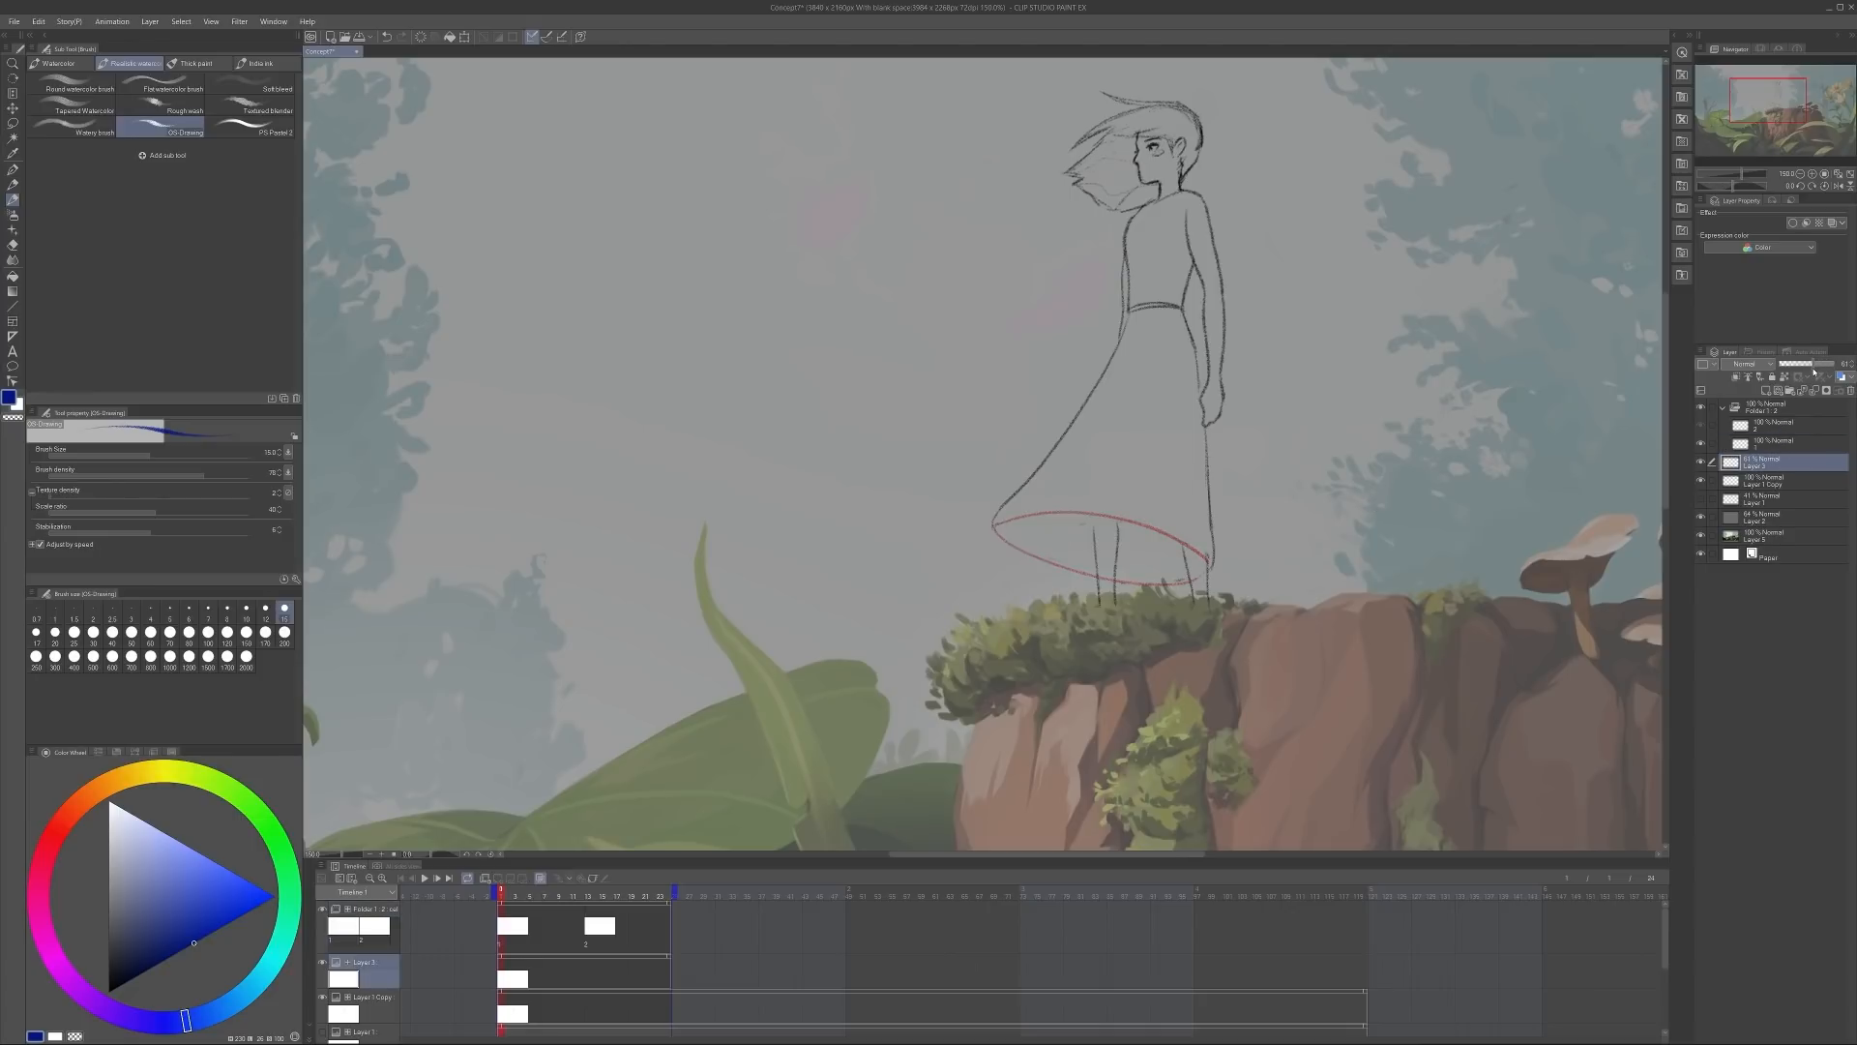
{"action": "left_click", "coordinate": [1764, 479]}
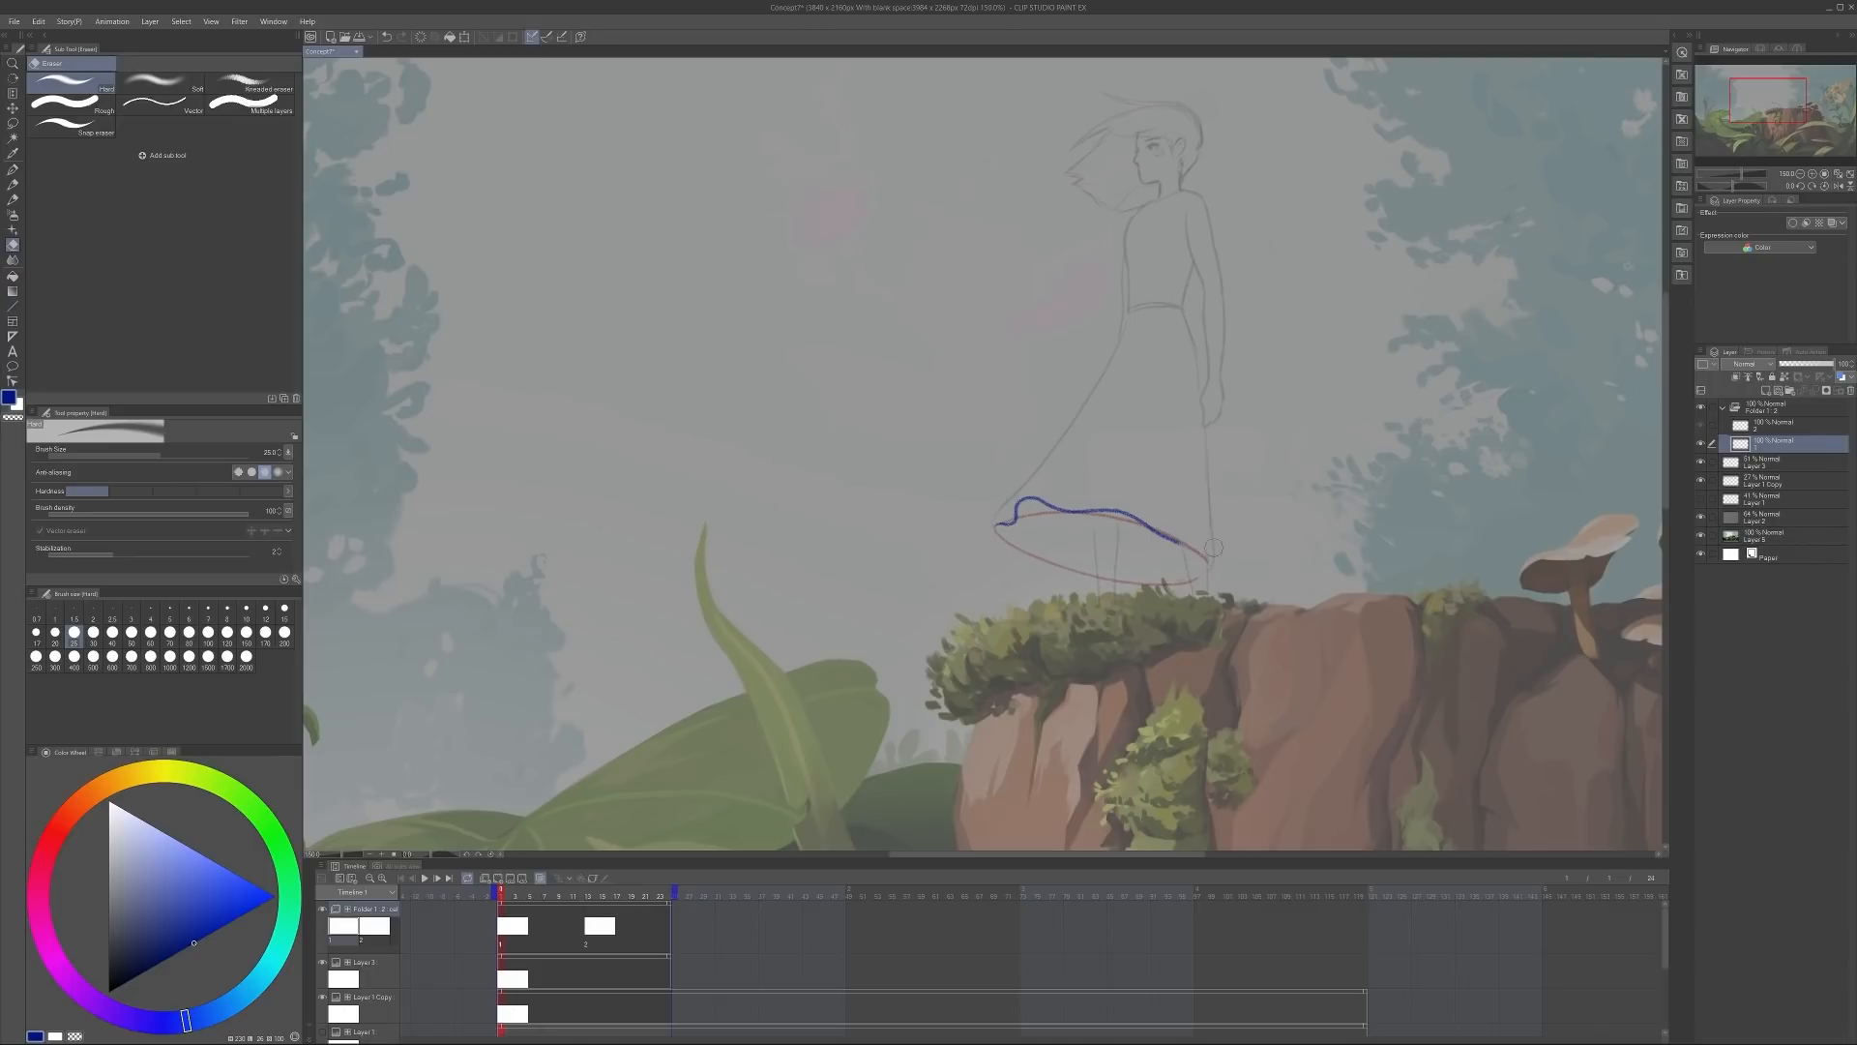
Draw the second windblown hem position on a later frame over the onion-skinned first
{"action": "left_click", "coordinate": [14, 151]}
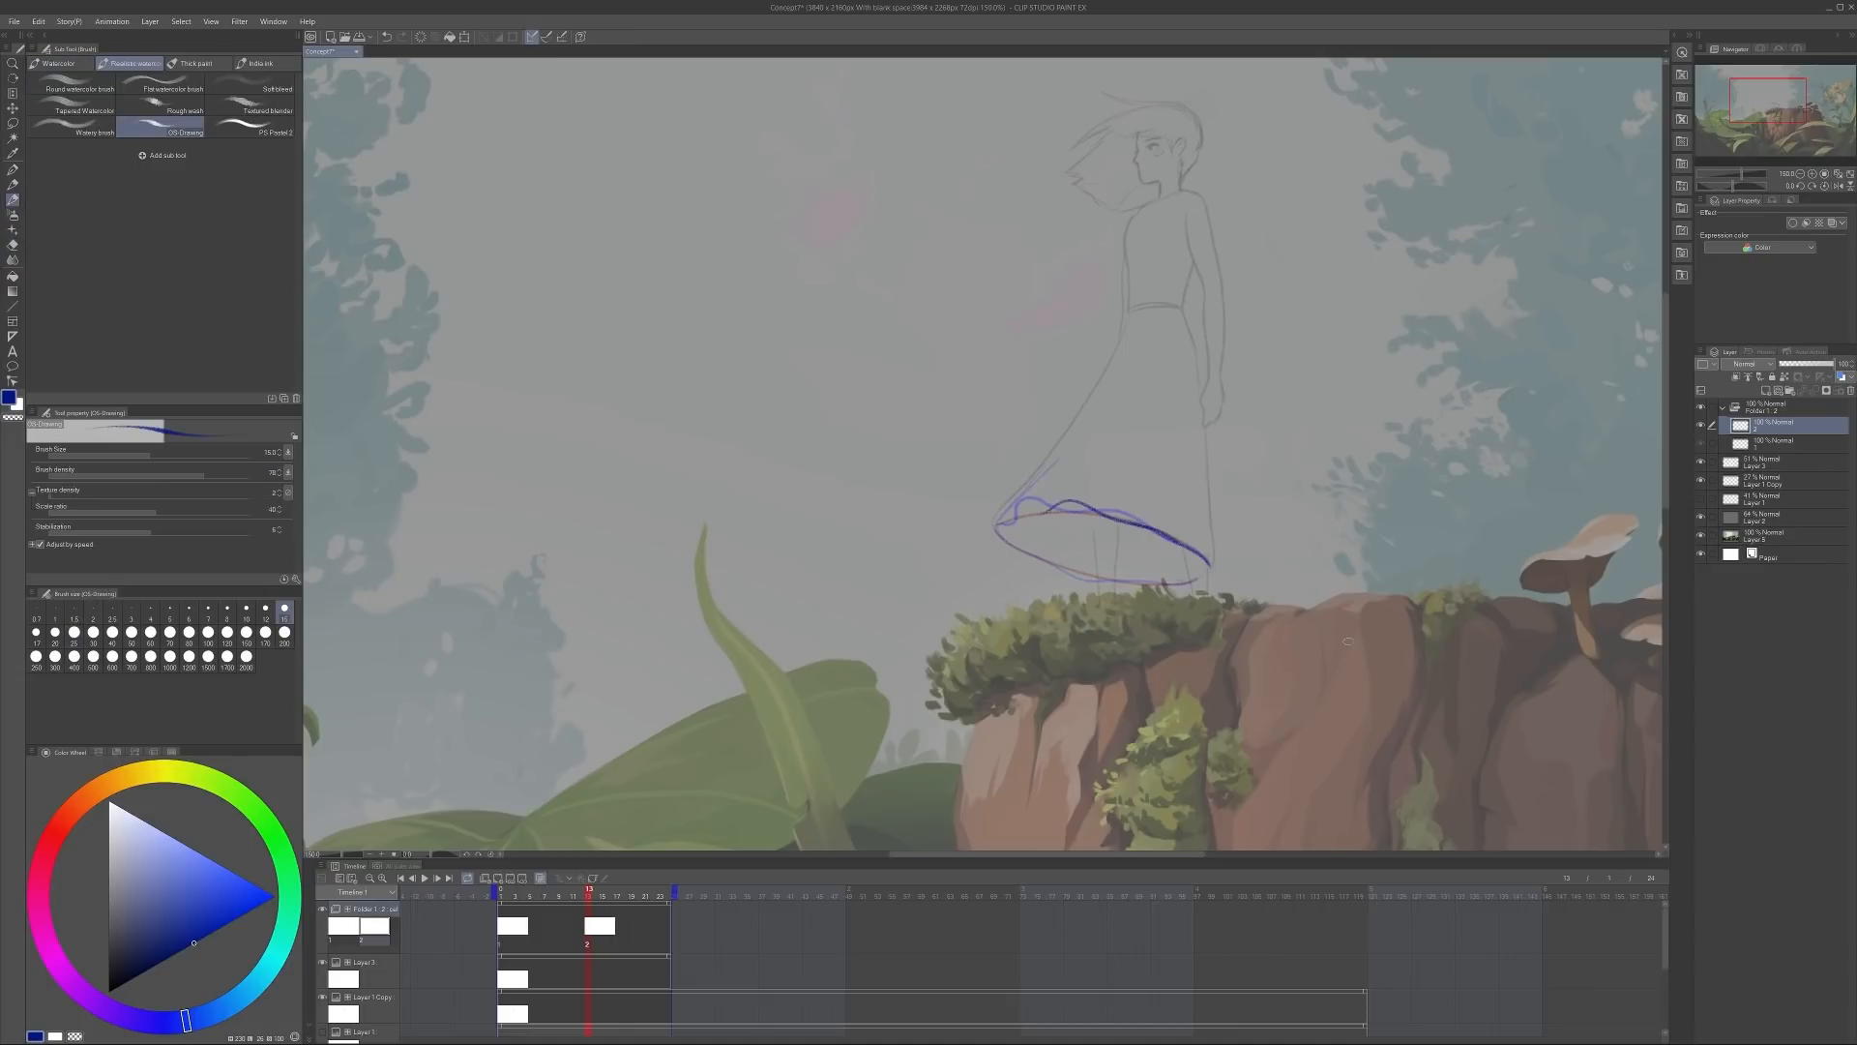
Draw two more hem positions so the animation holds four overlapping hem outlines
{"action": "left_click", "coordinate": [14, 234]}
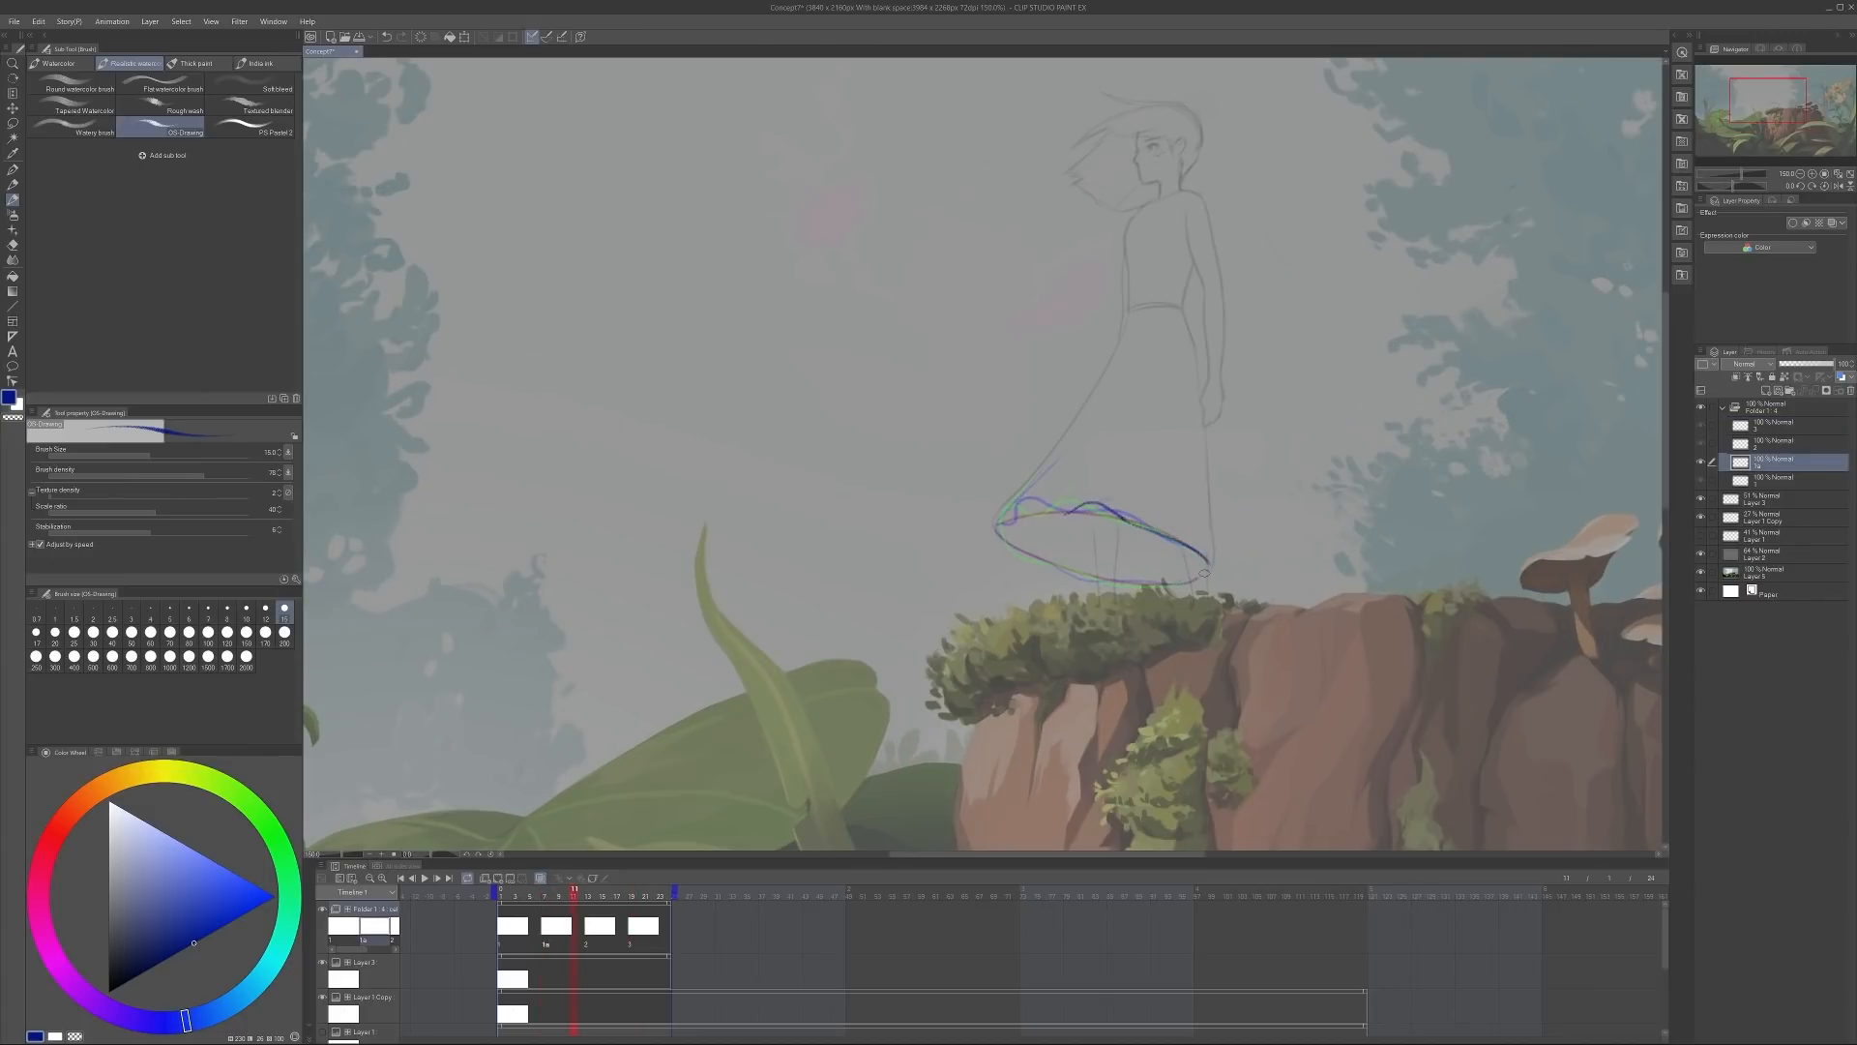
{"action": "left_click", "coordinate": [546, 889]}
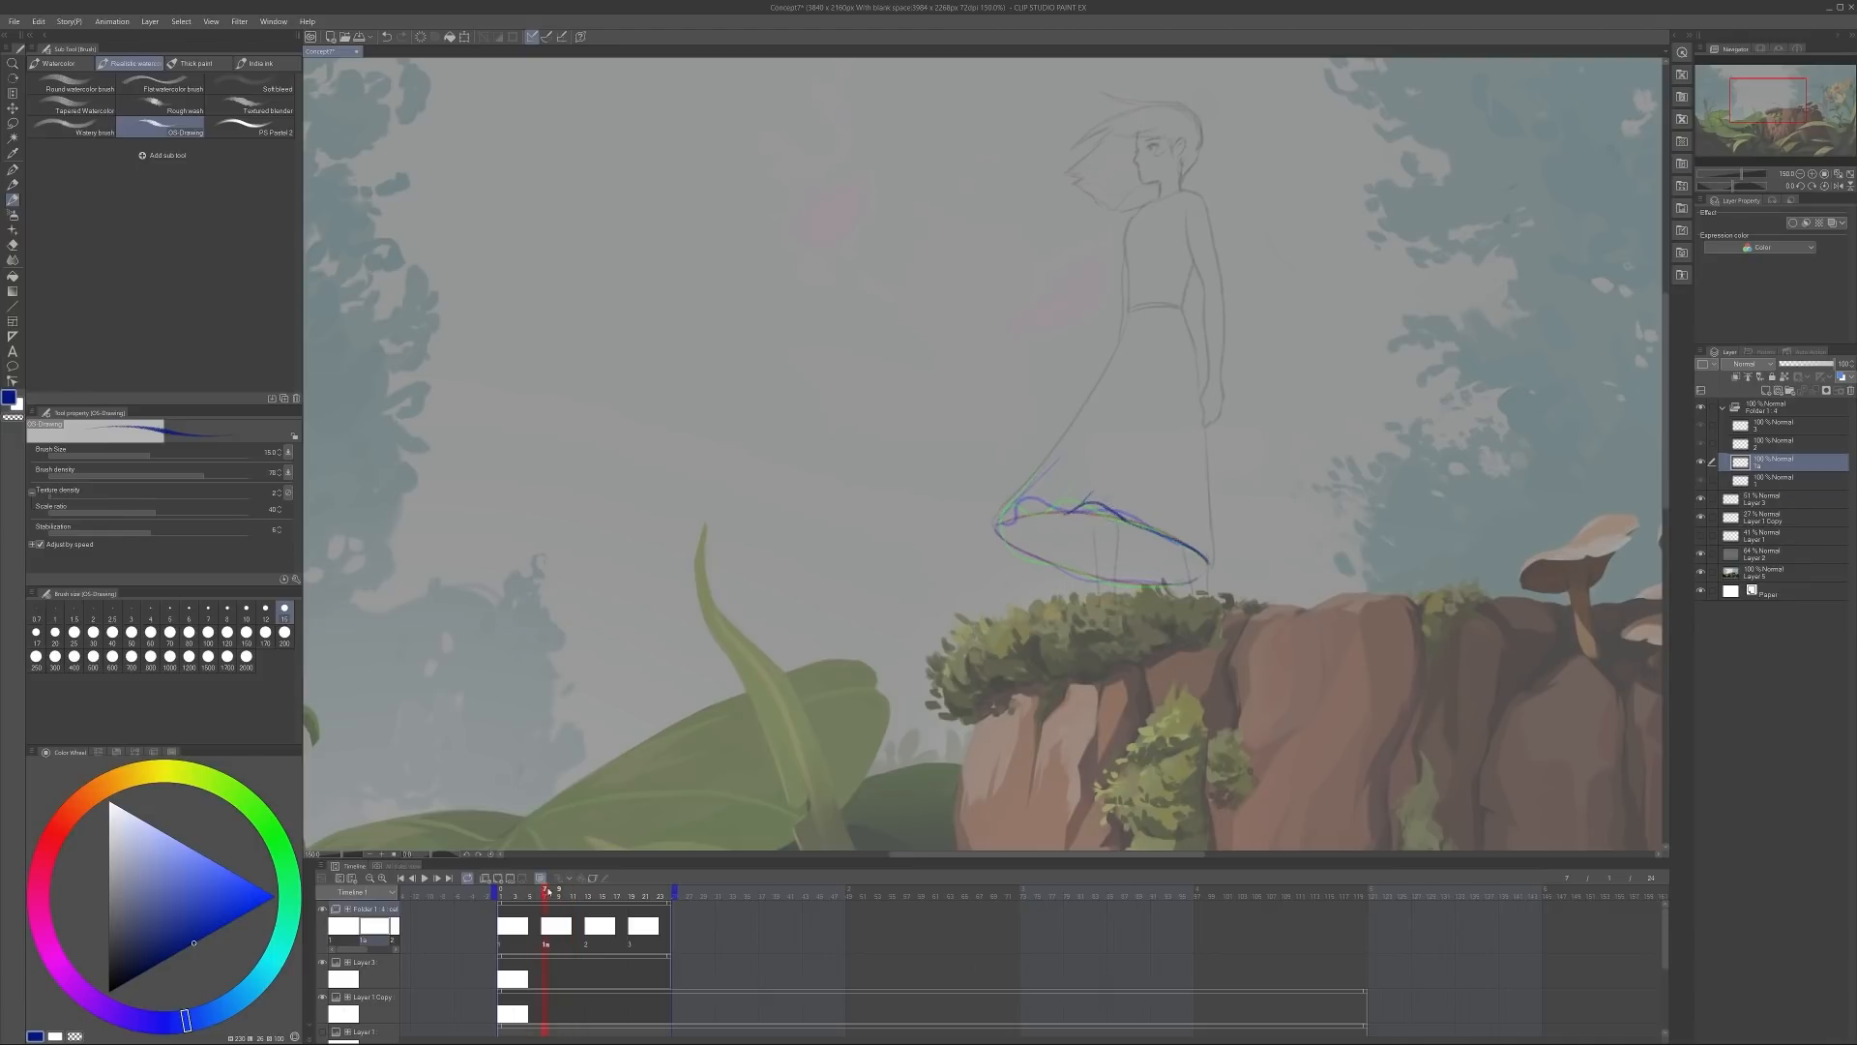
{"action": "left_click", "coordinate": [572, 890]}
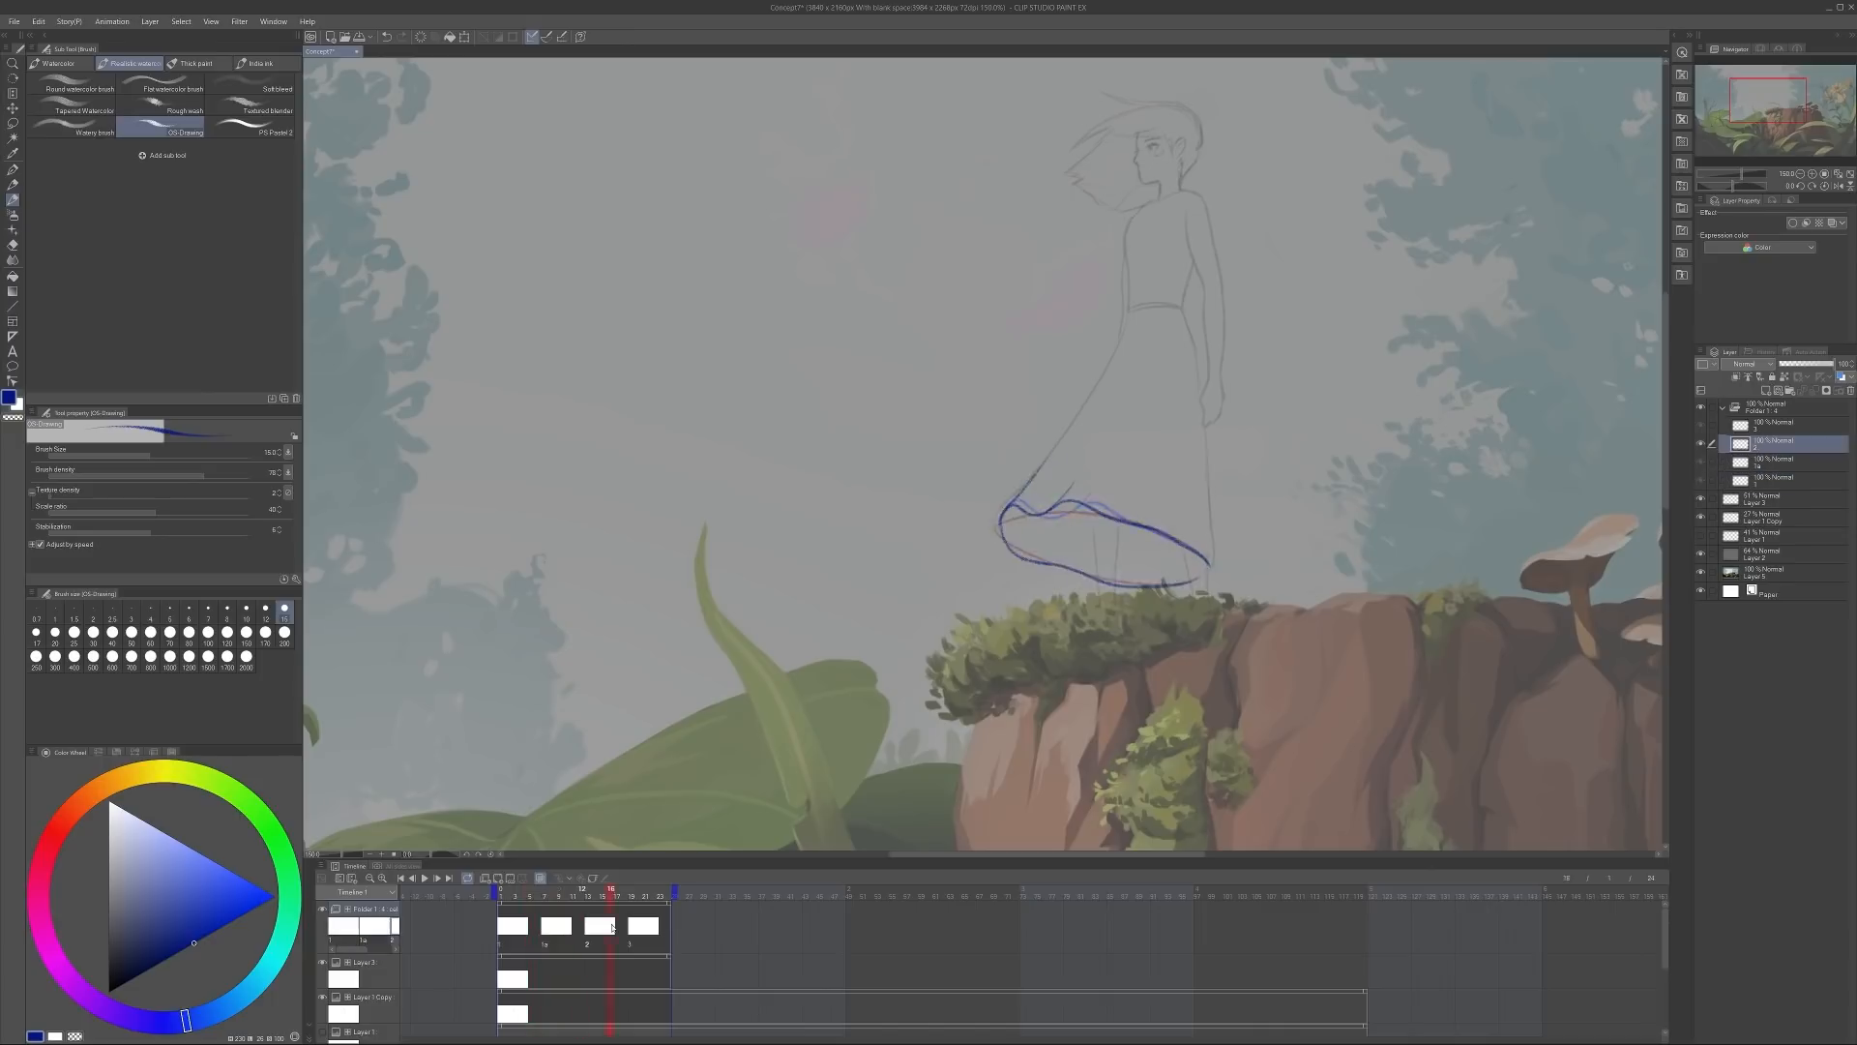
{"action": "left_click", "coordinate": [557, 890]}
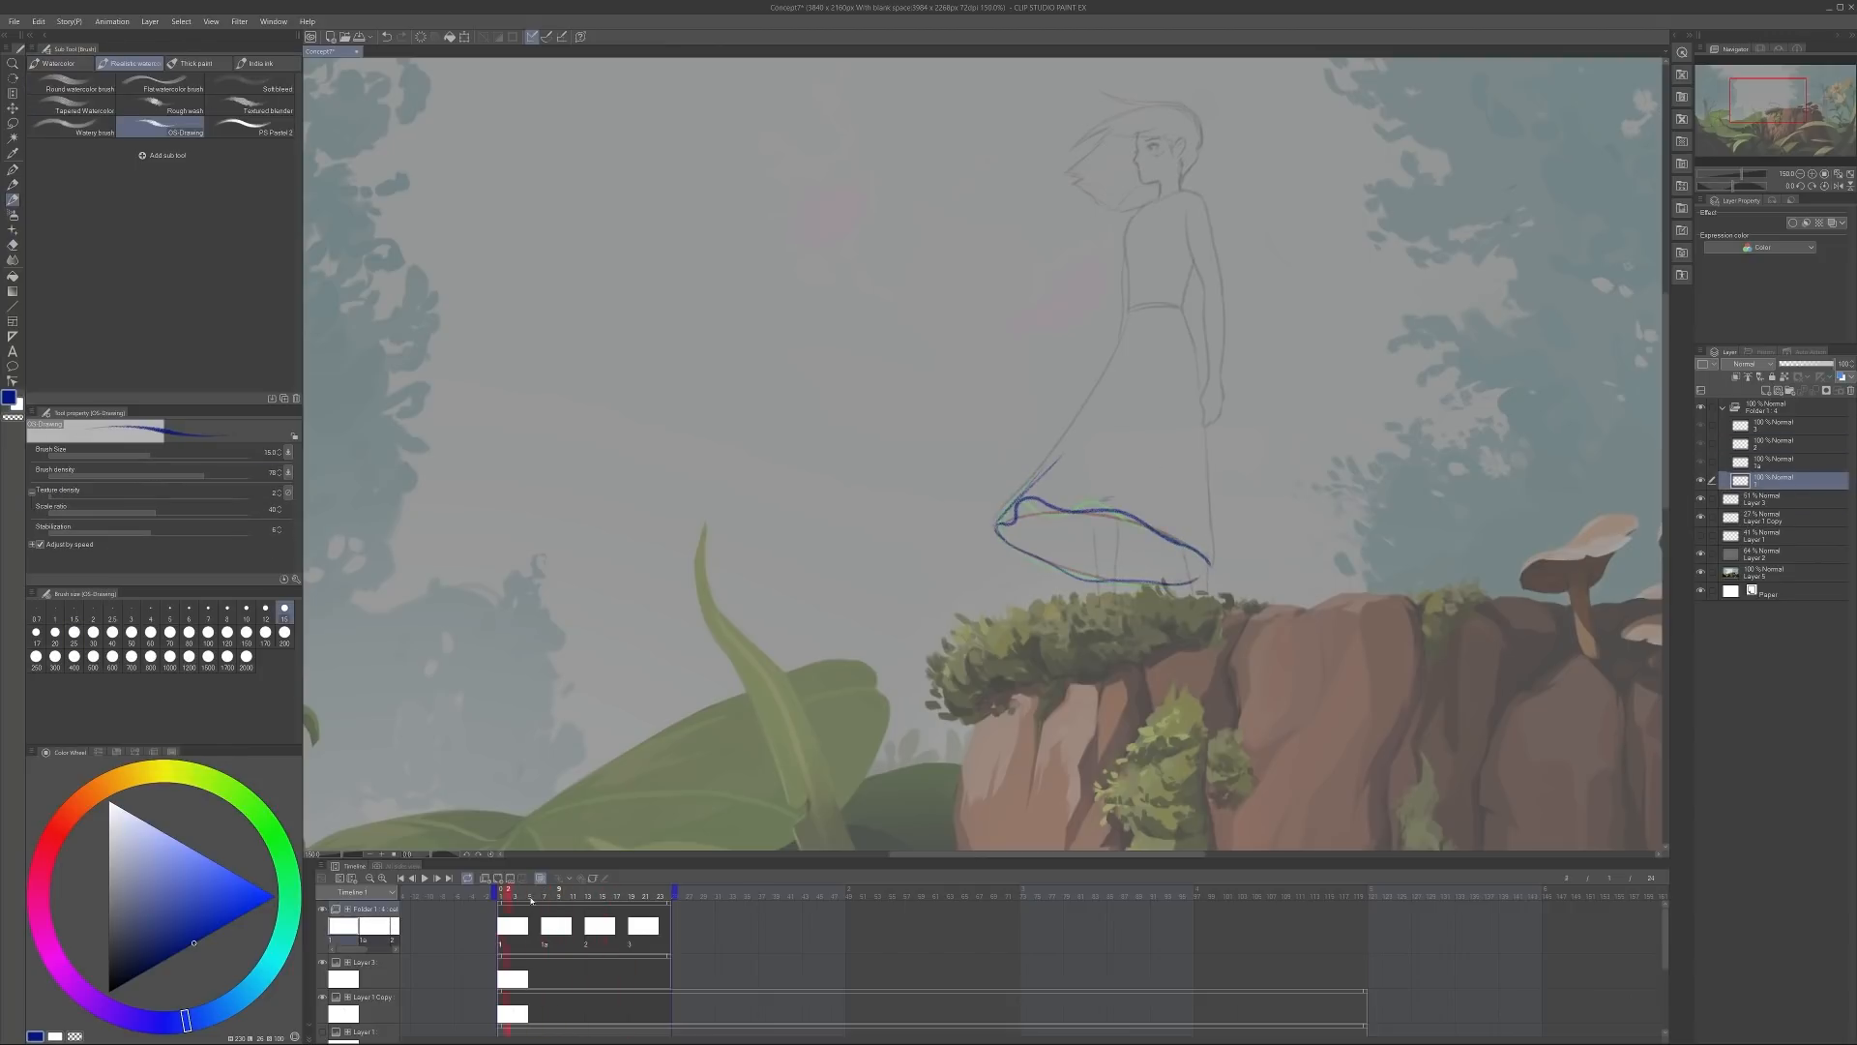
{"action": "left_click", "coordinate": [650, 890]}
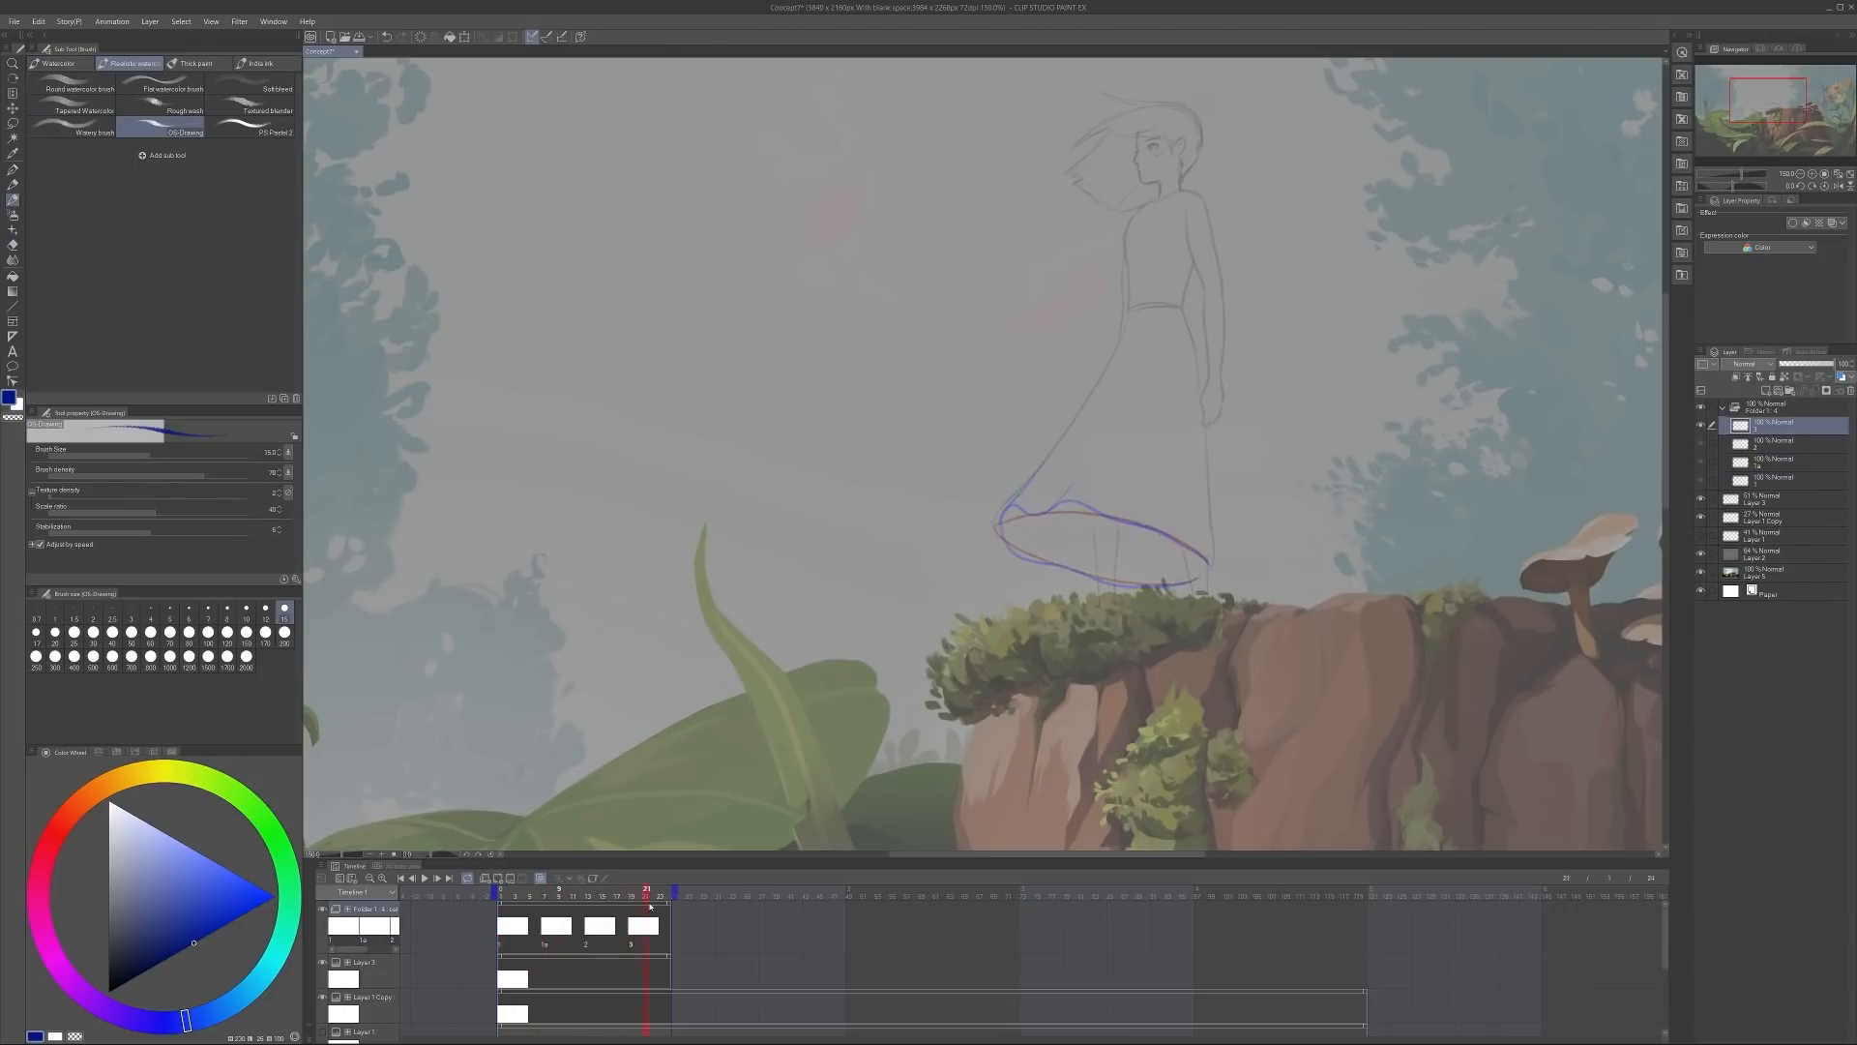
{"action": "left_click", "coordinate": [630, 890]}
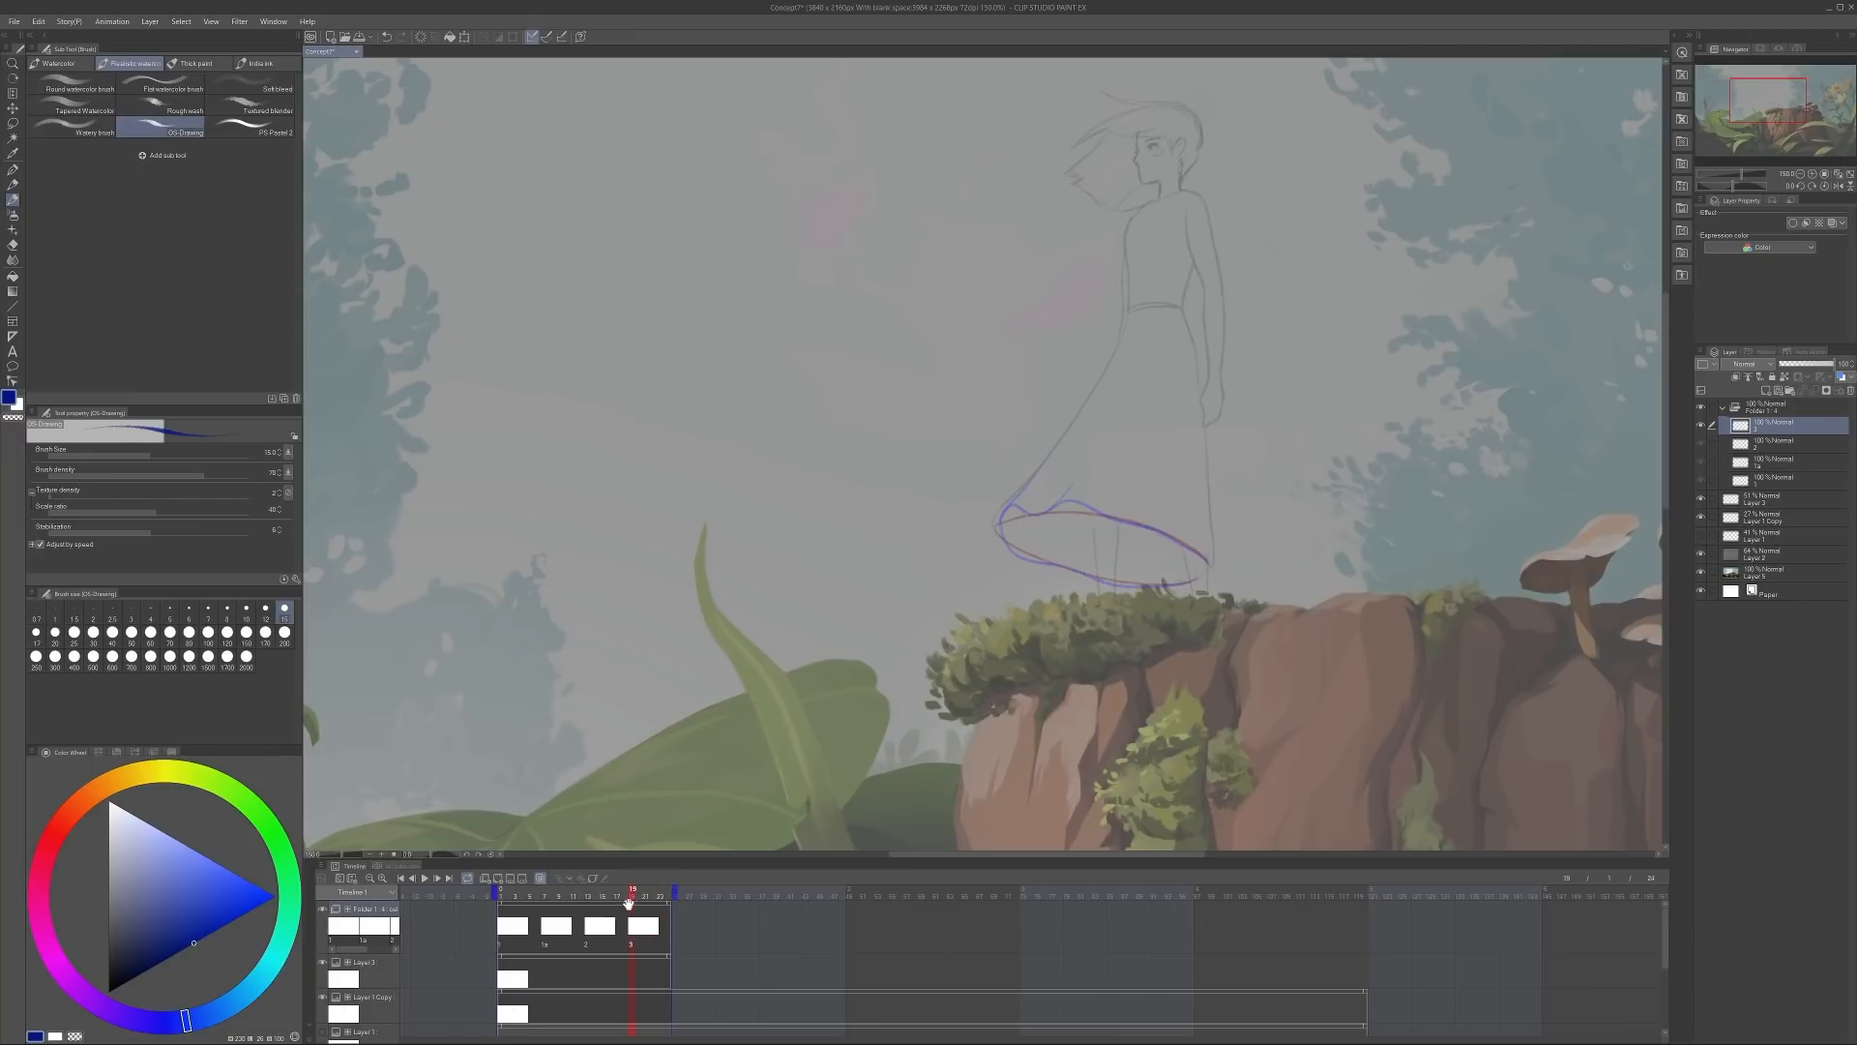
{"action": "left_click", "coordinate": [668, 890]}
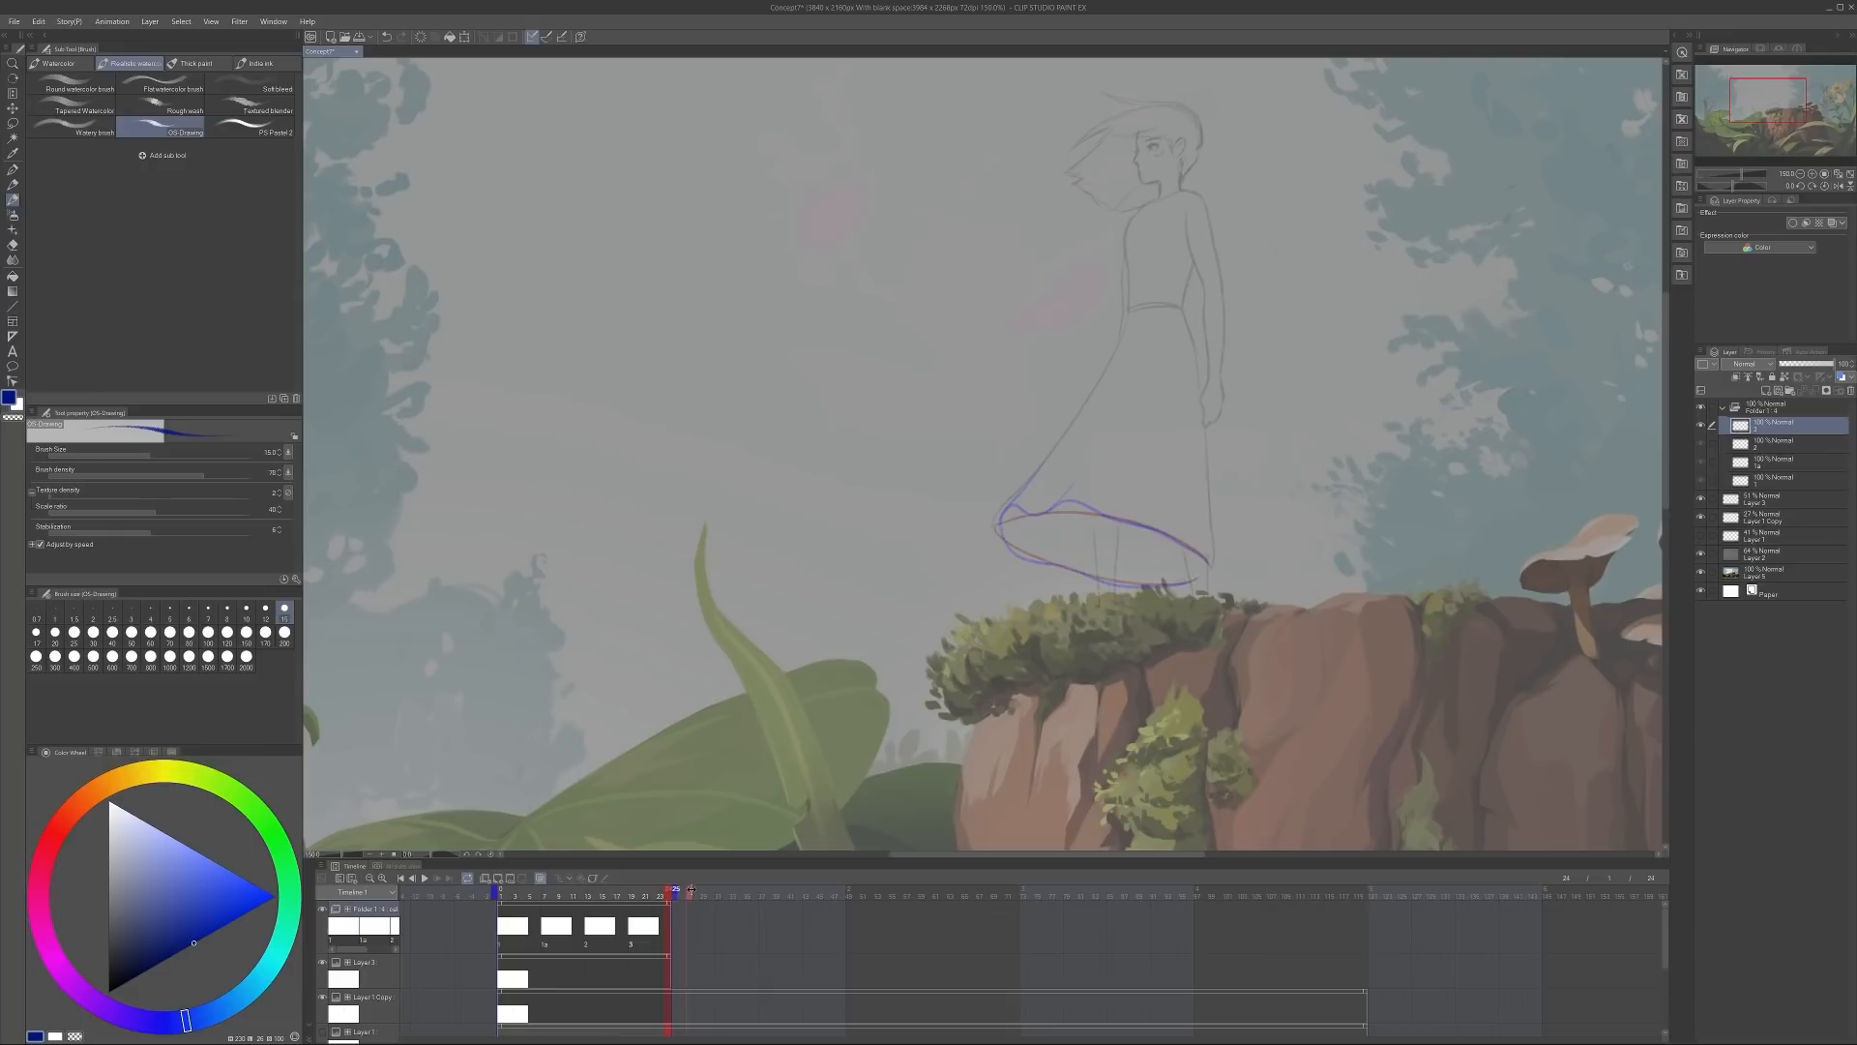
Add a new animation cel to the dress track, assign its cel name and redraw the hem over onion skin
{"action": "key", "text": "ctrl+z"}
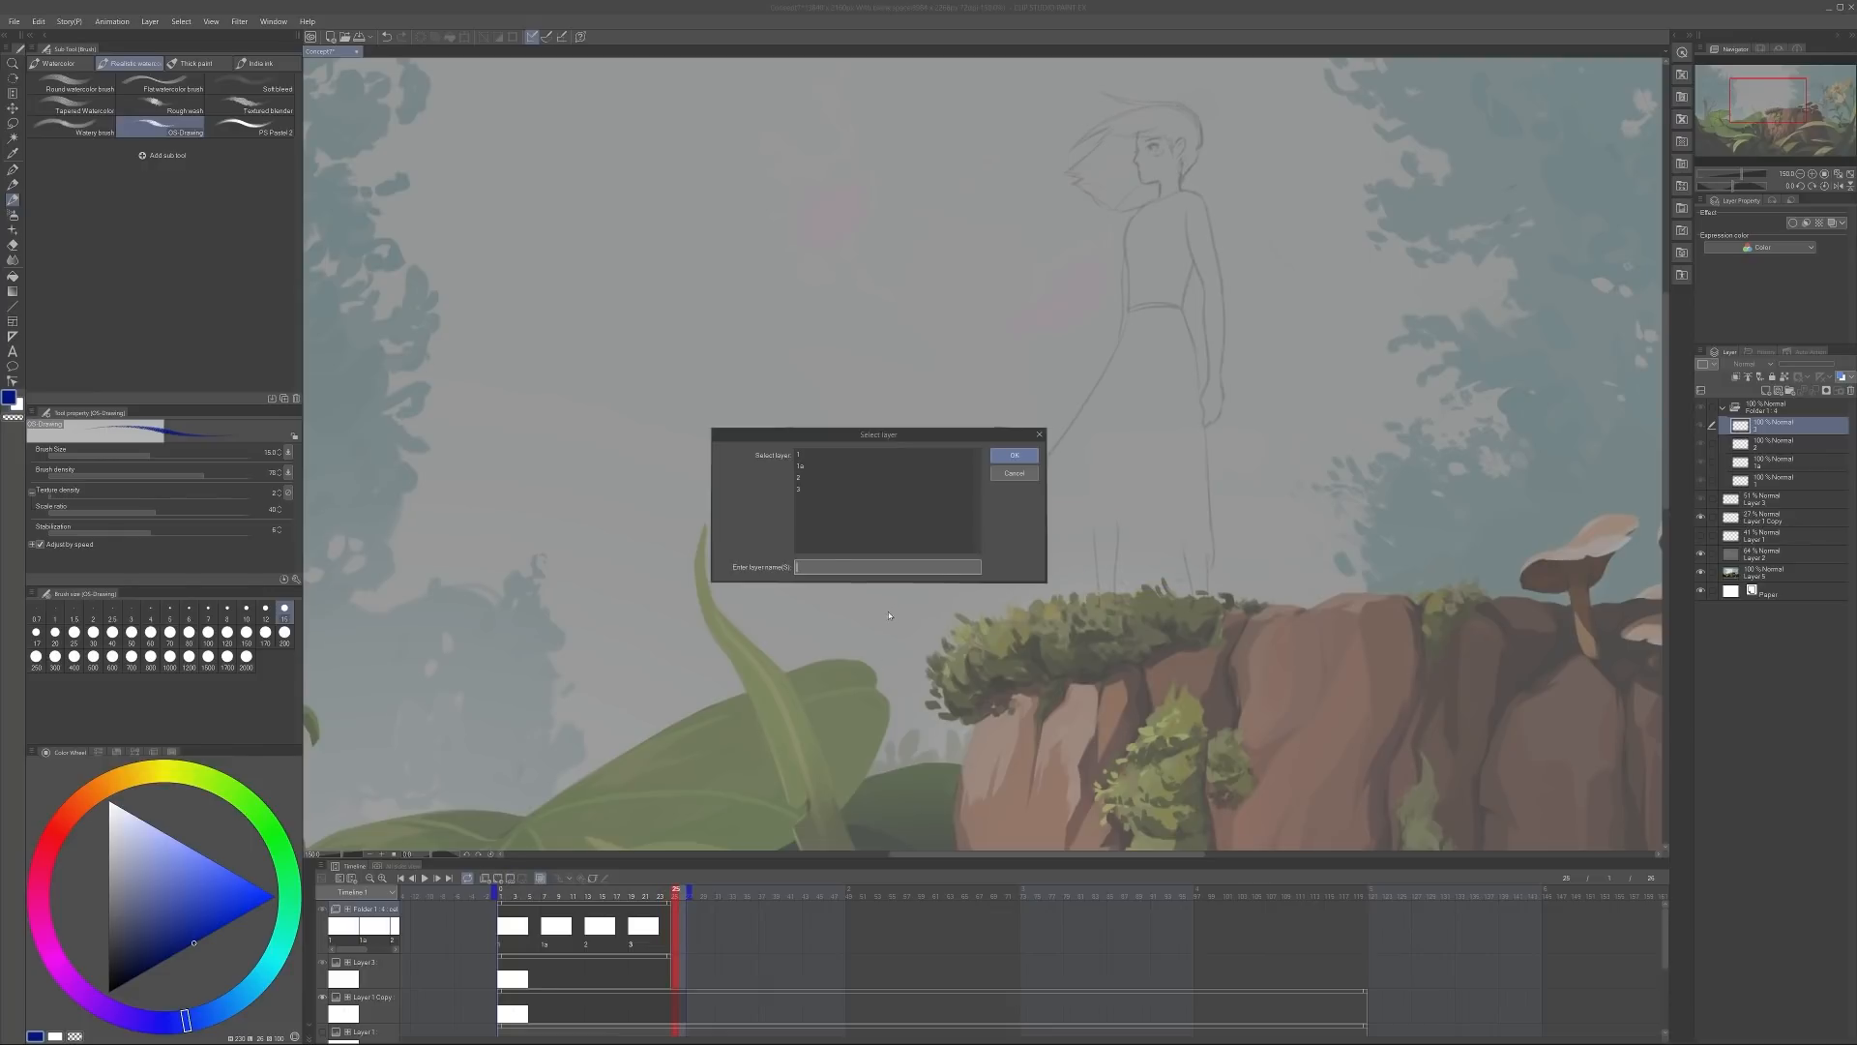
{"action": "left_click", "coordinate": [882, 463]}
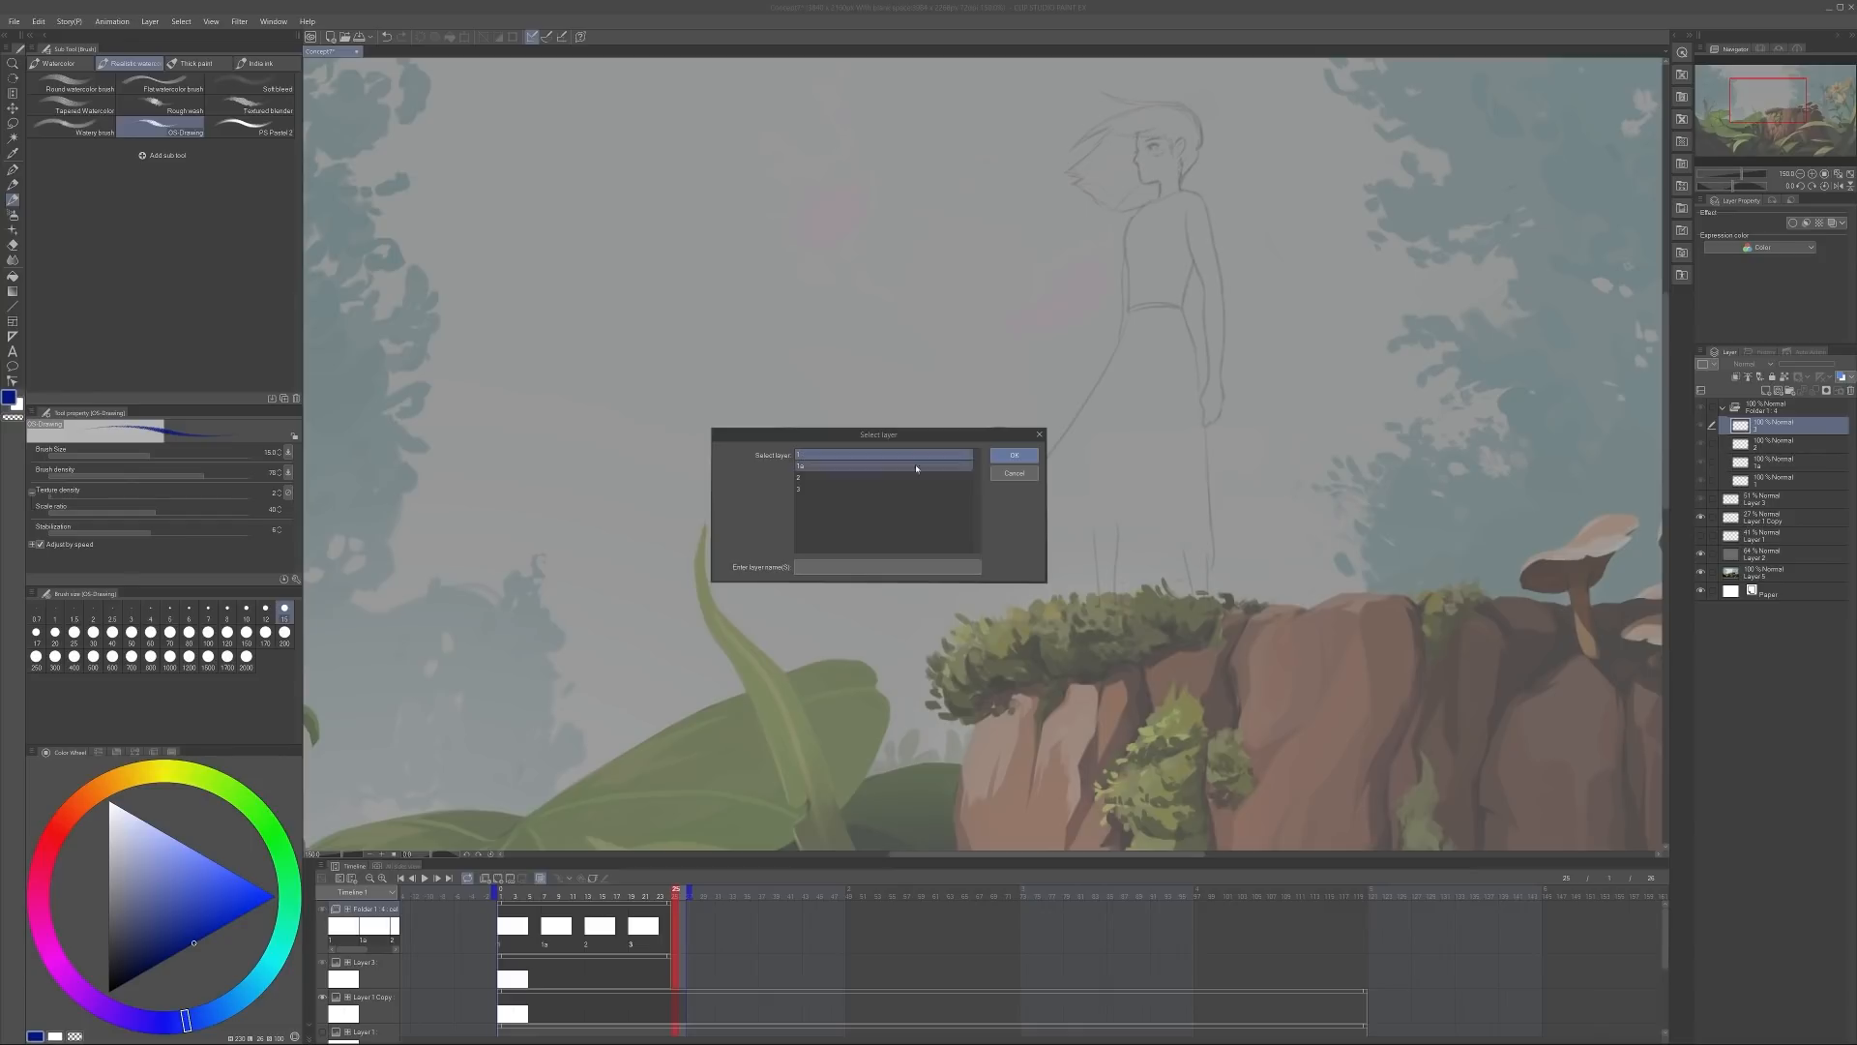
{"action": "left_click", "coordinate": [1012, 455]}
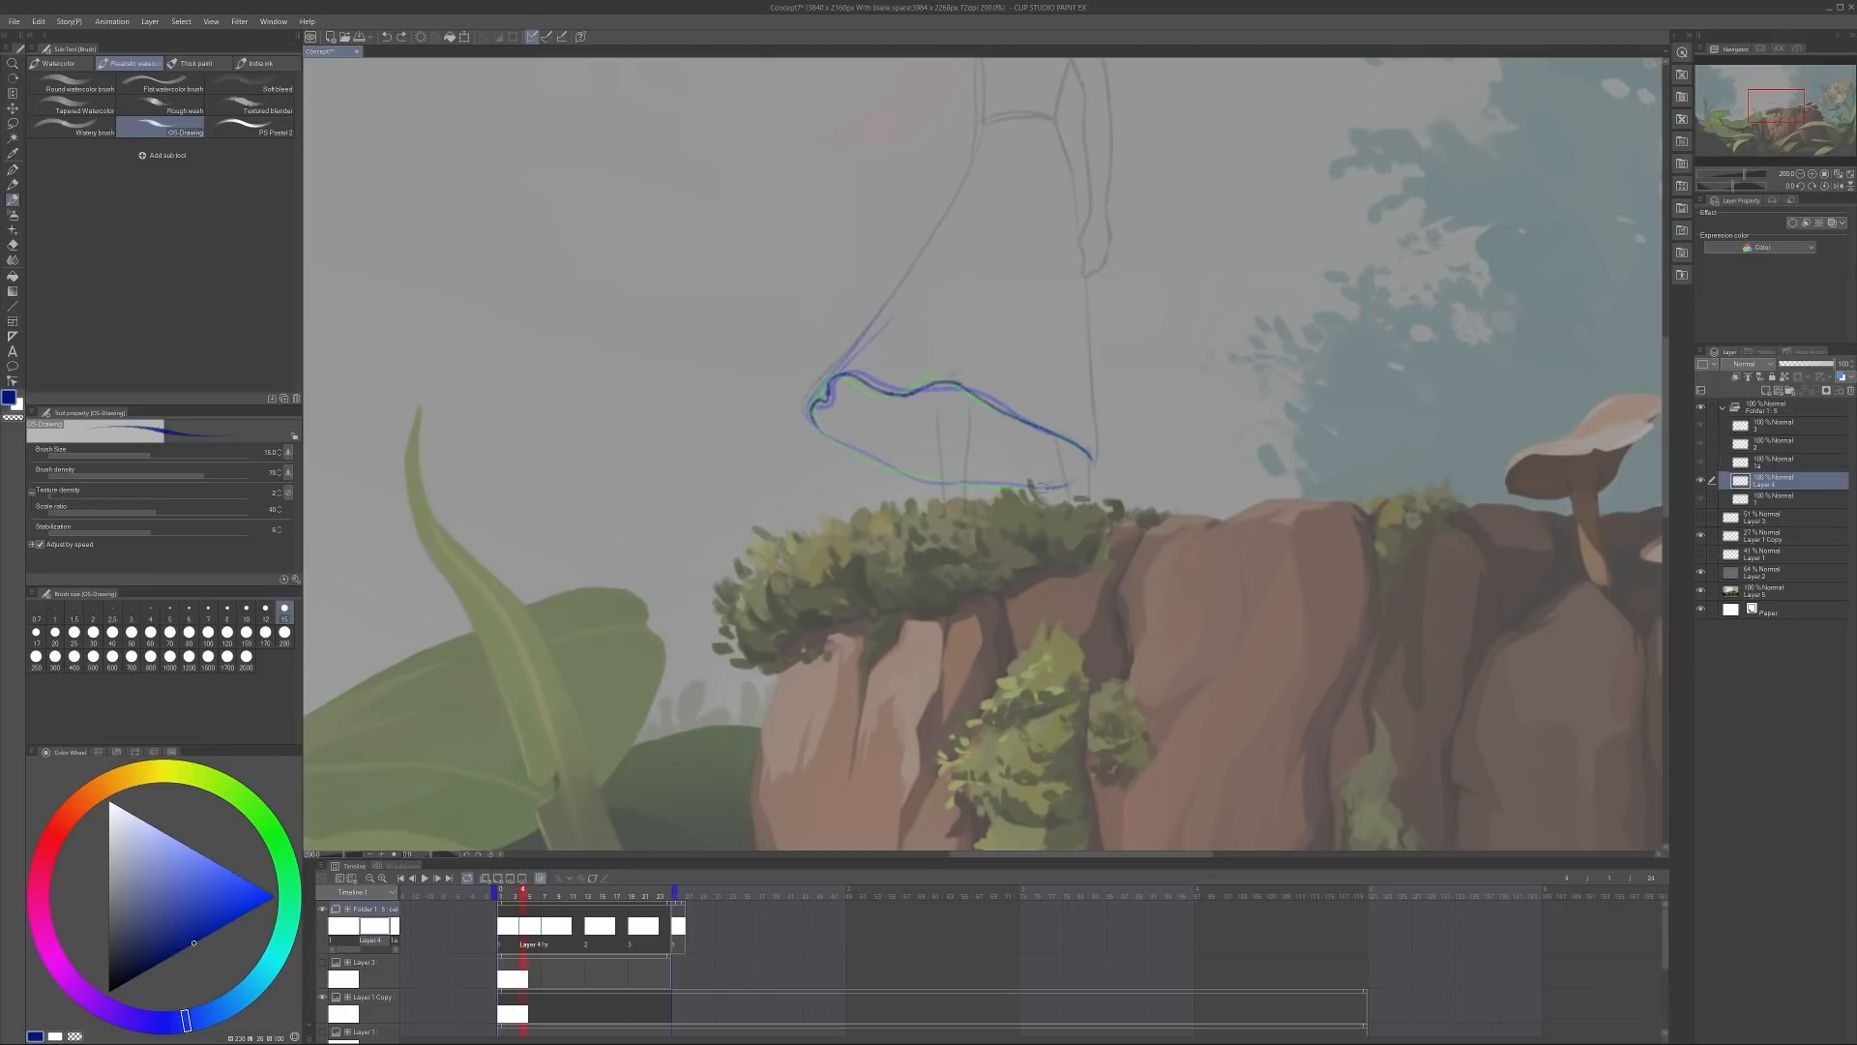
{"action": "left_click", "coordinate": [569, 890]}
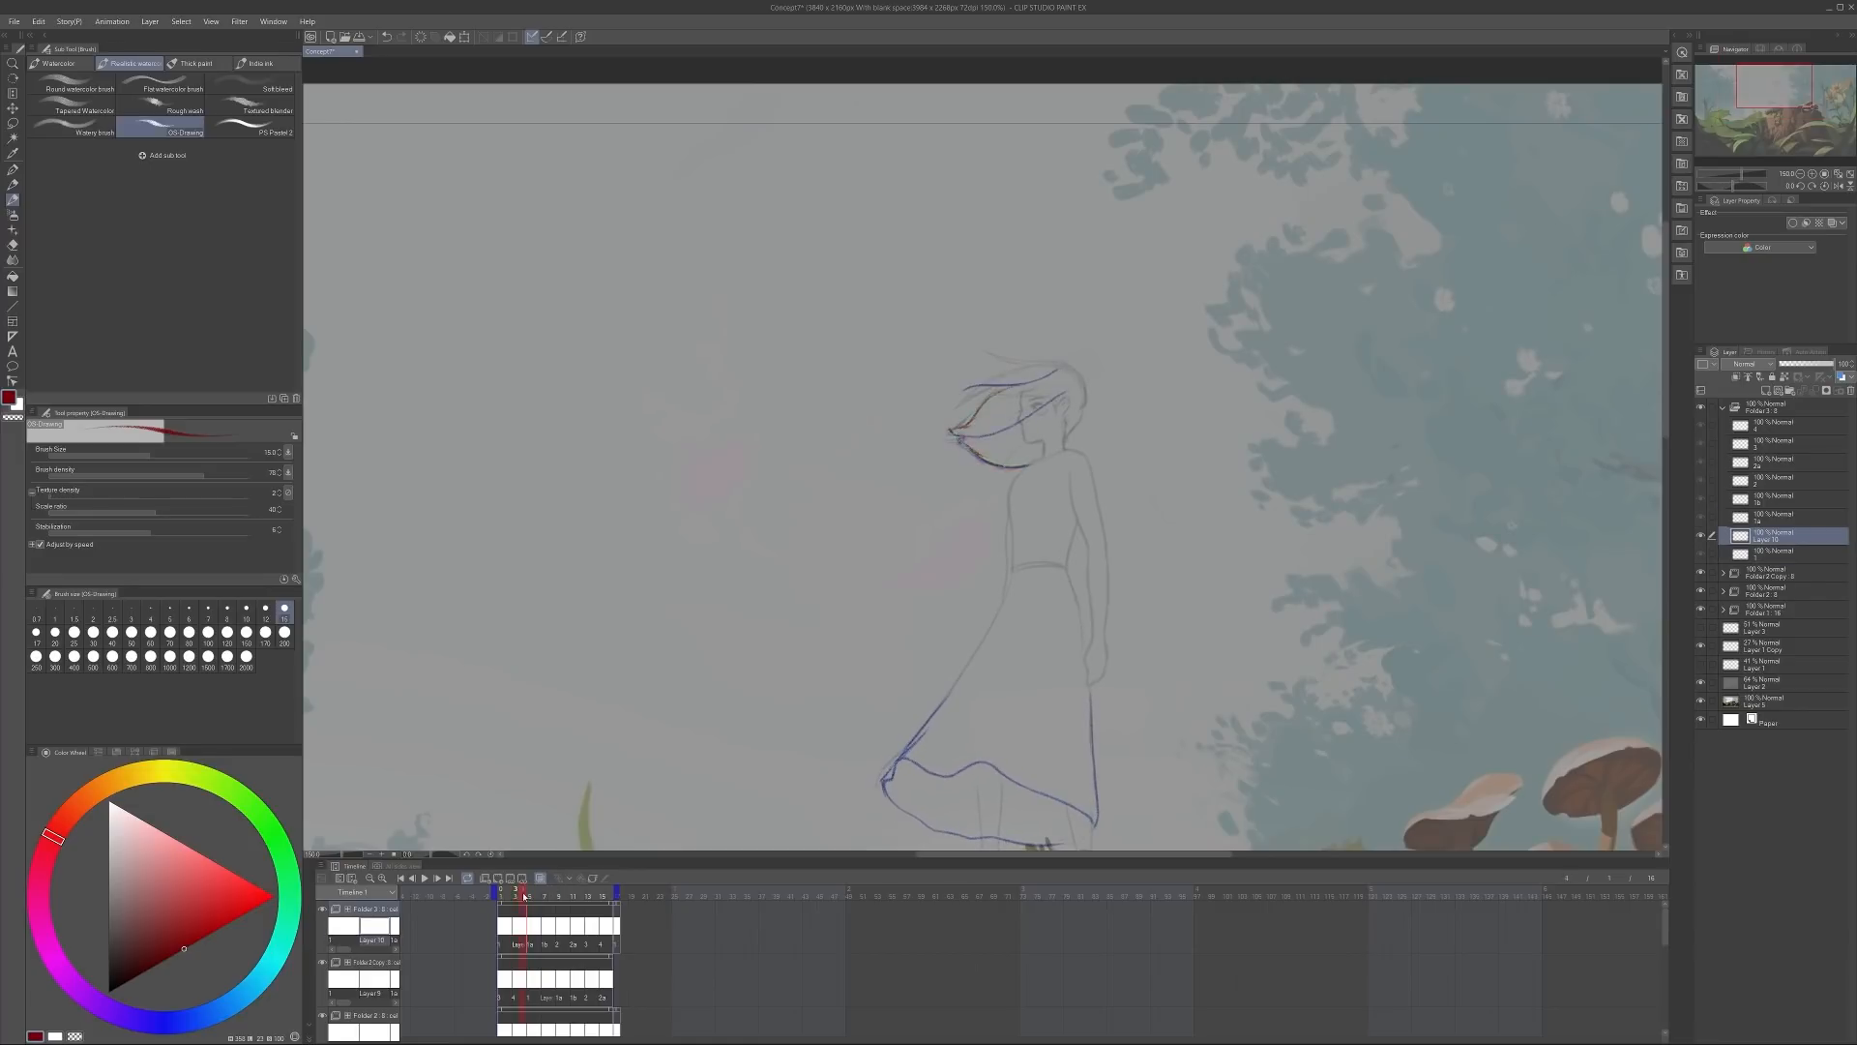
Scale and rotate the hair strands with Free Transform, then reveal the dark figure outlines
{"action": "left_click", "coordinate": [573, 890]}
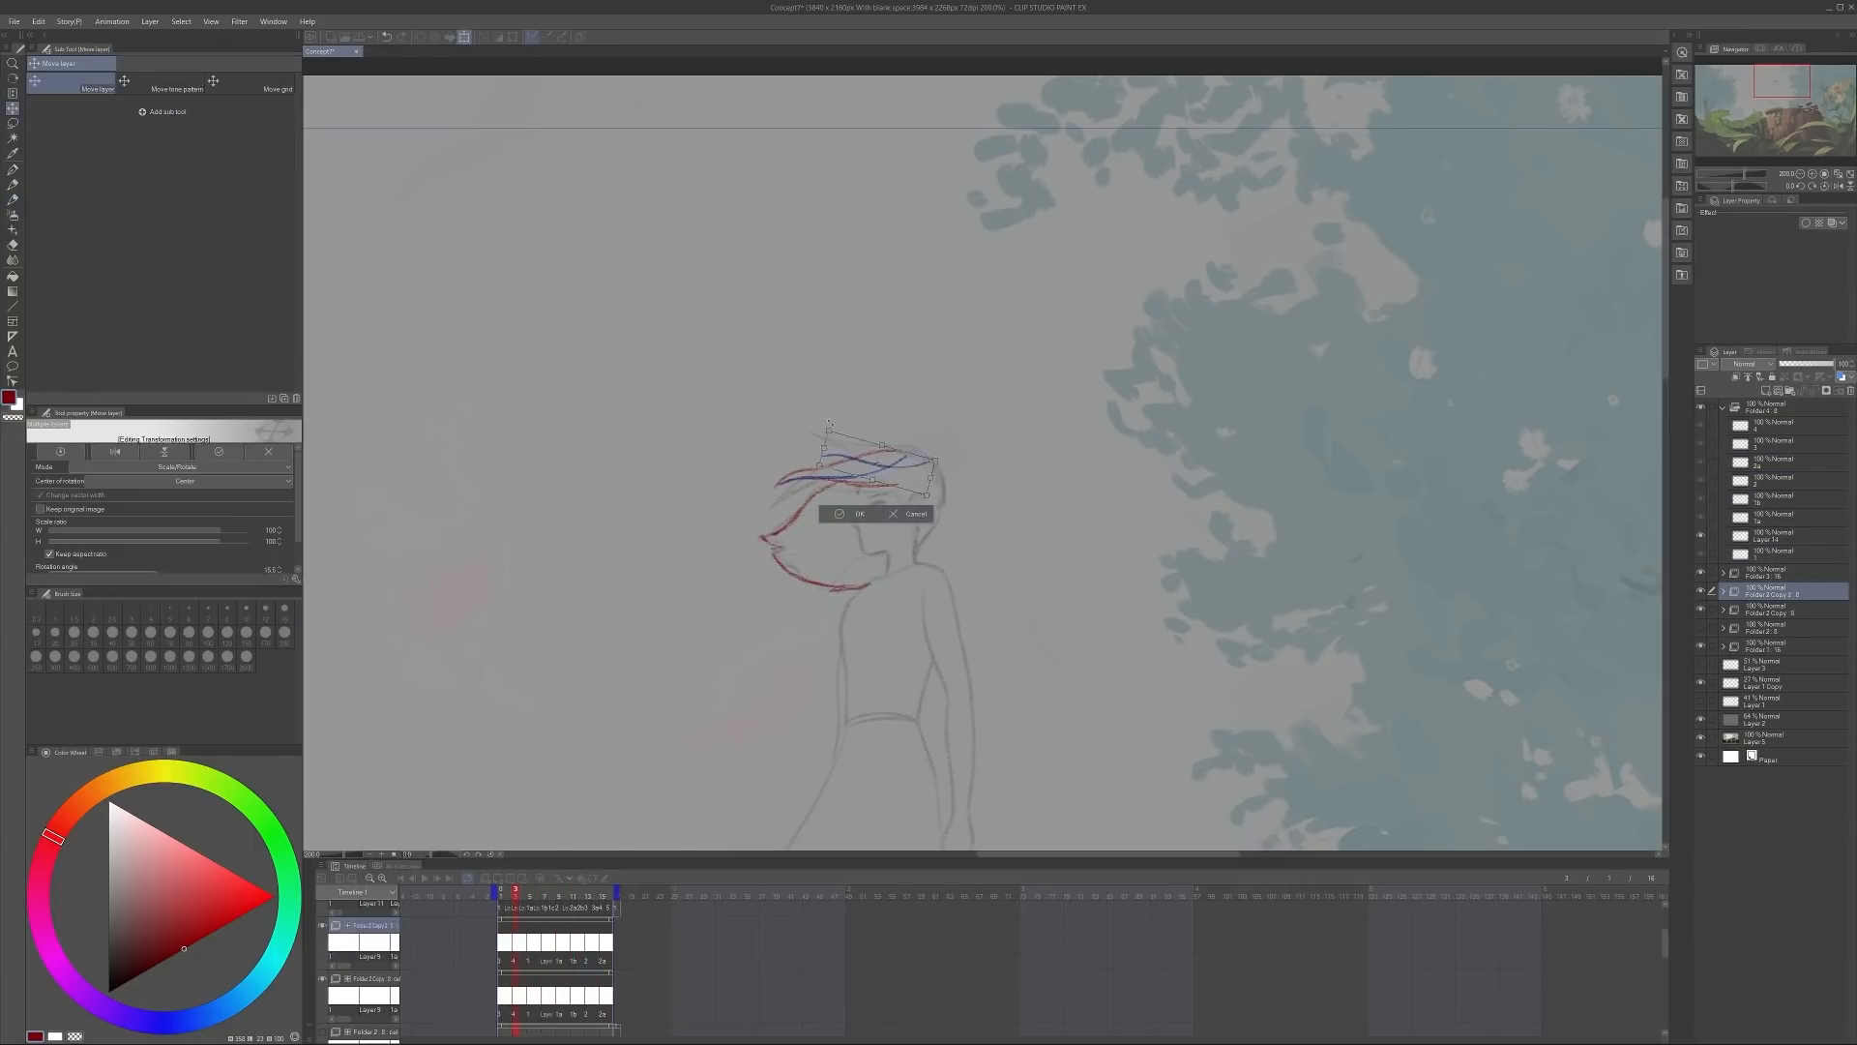
{"action": "left_click", "coordinate": [857, 513]}
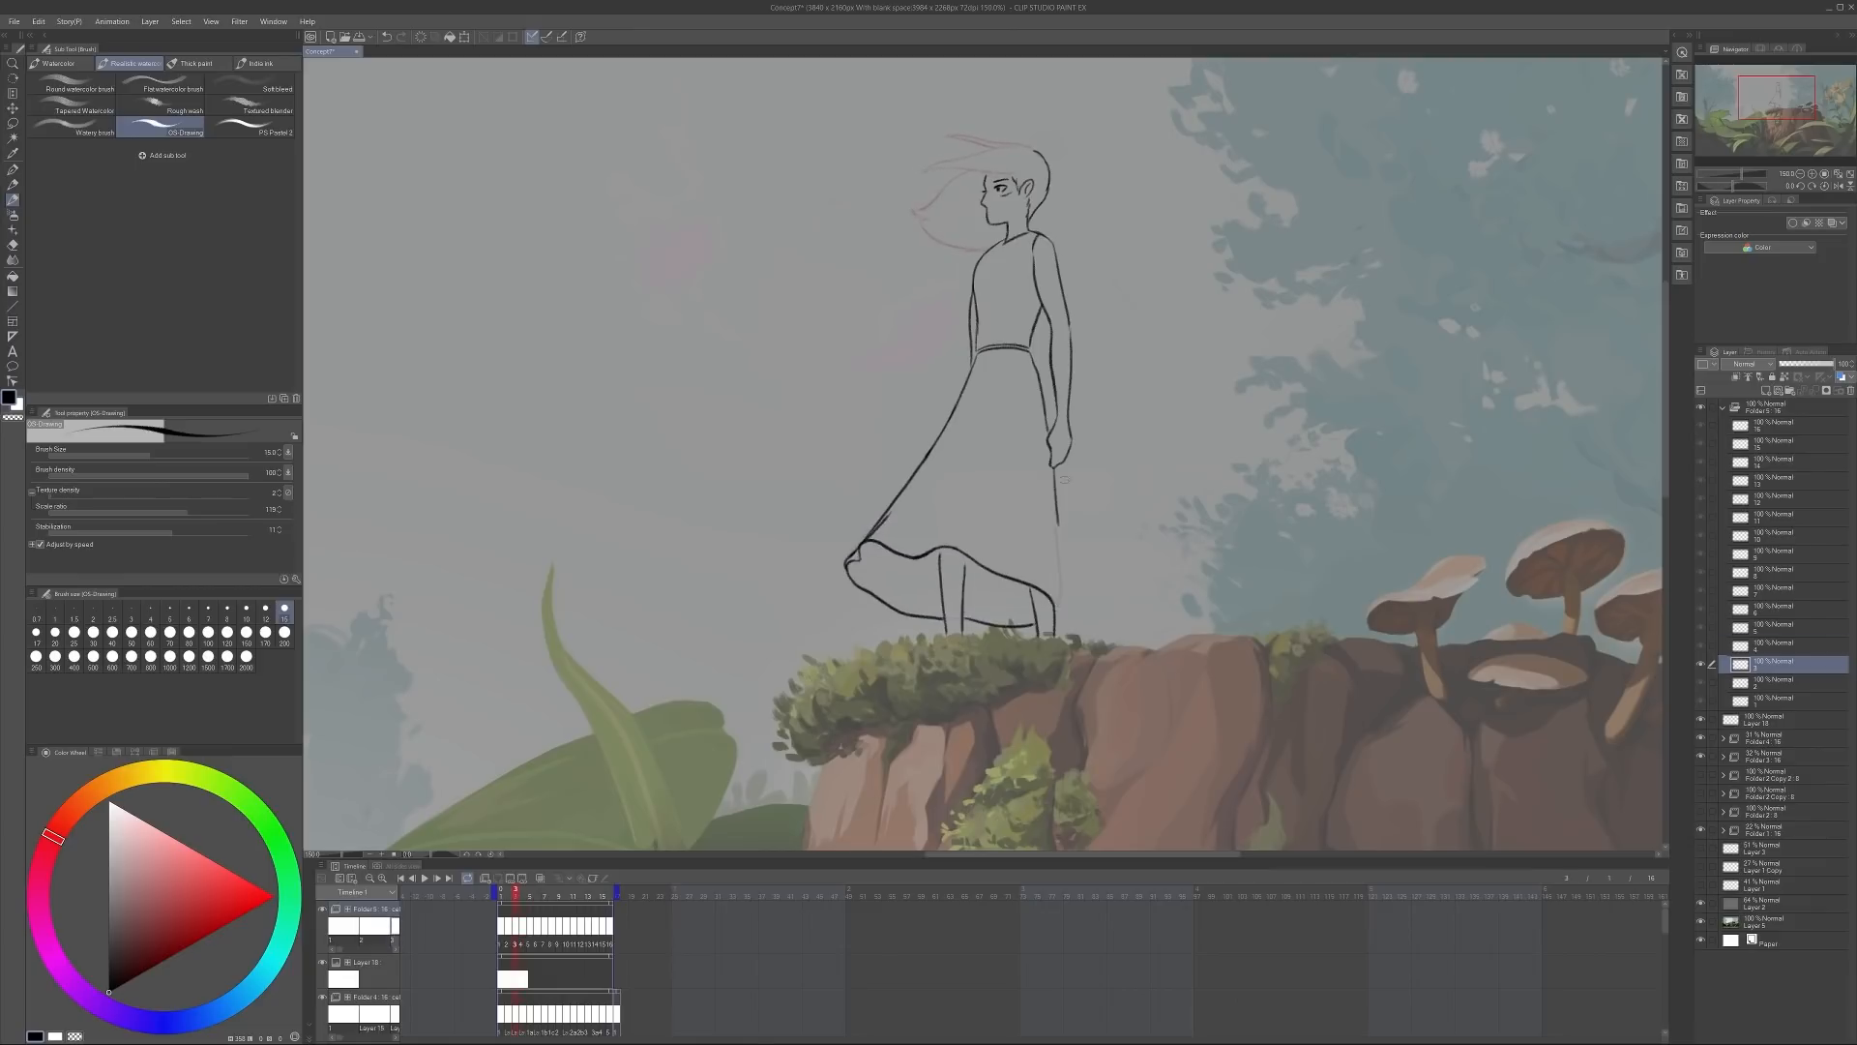
Hide the grey overlay layer so the coloured cliff scene shows at full strength
{"action": "left_click", "coordinate": [536, 890]}
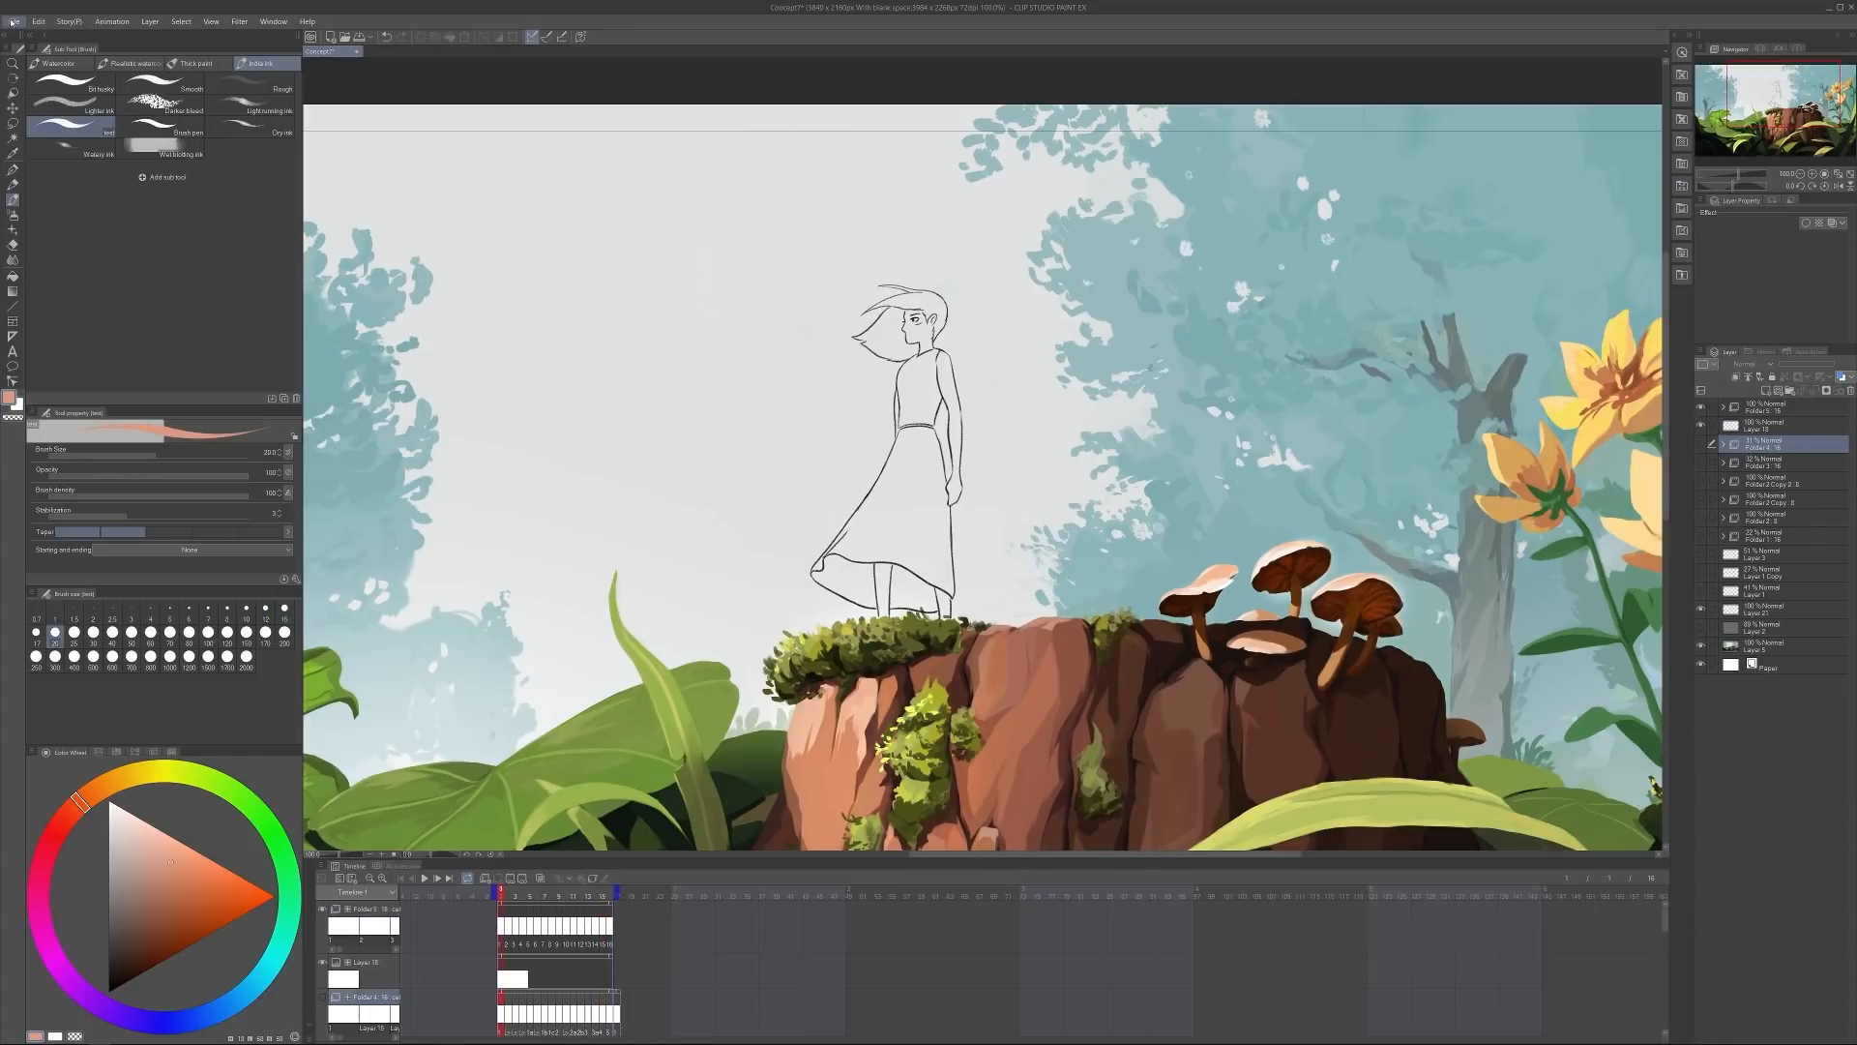
Stop the timelapse recording from the File menu and confirm
{"action": "left_click", "coordinate": [14, 21]}
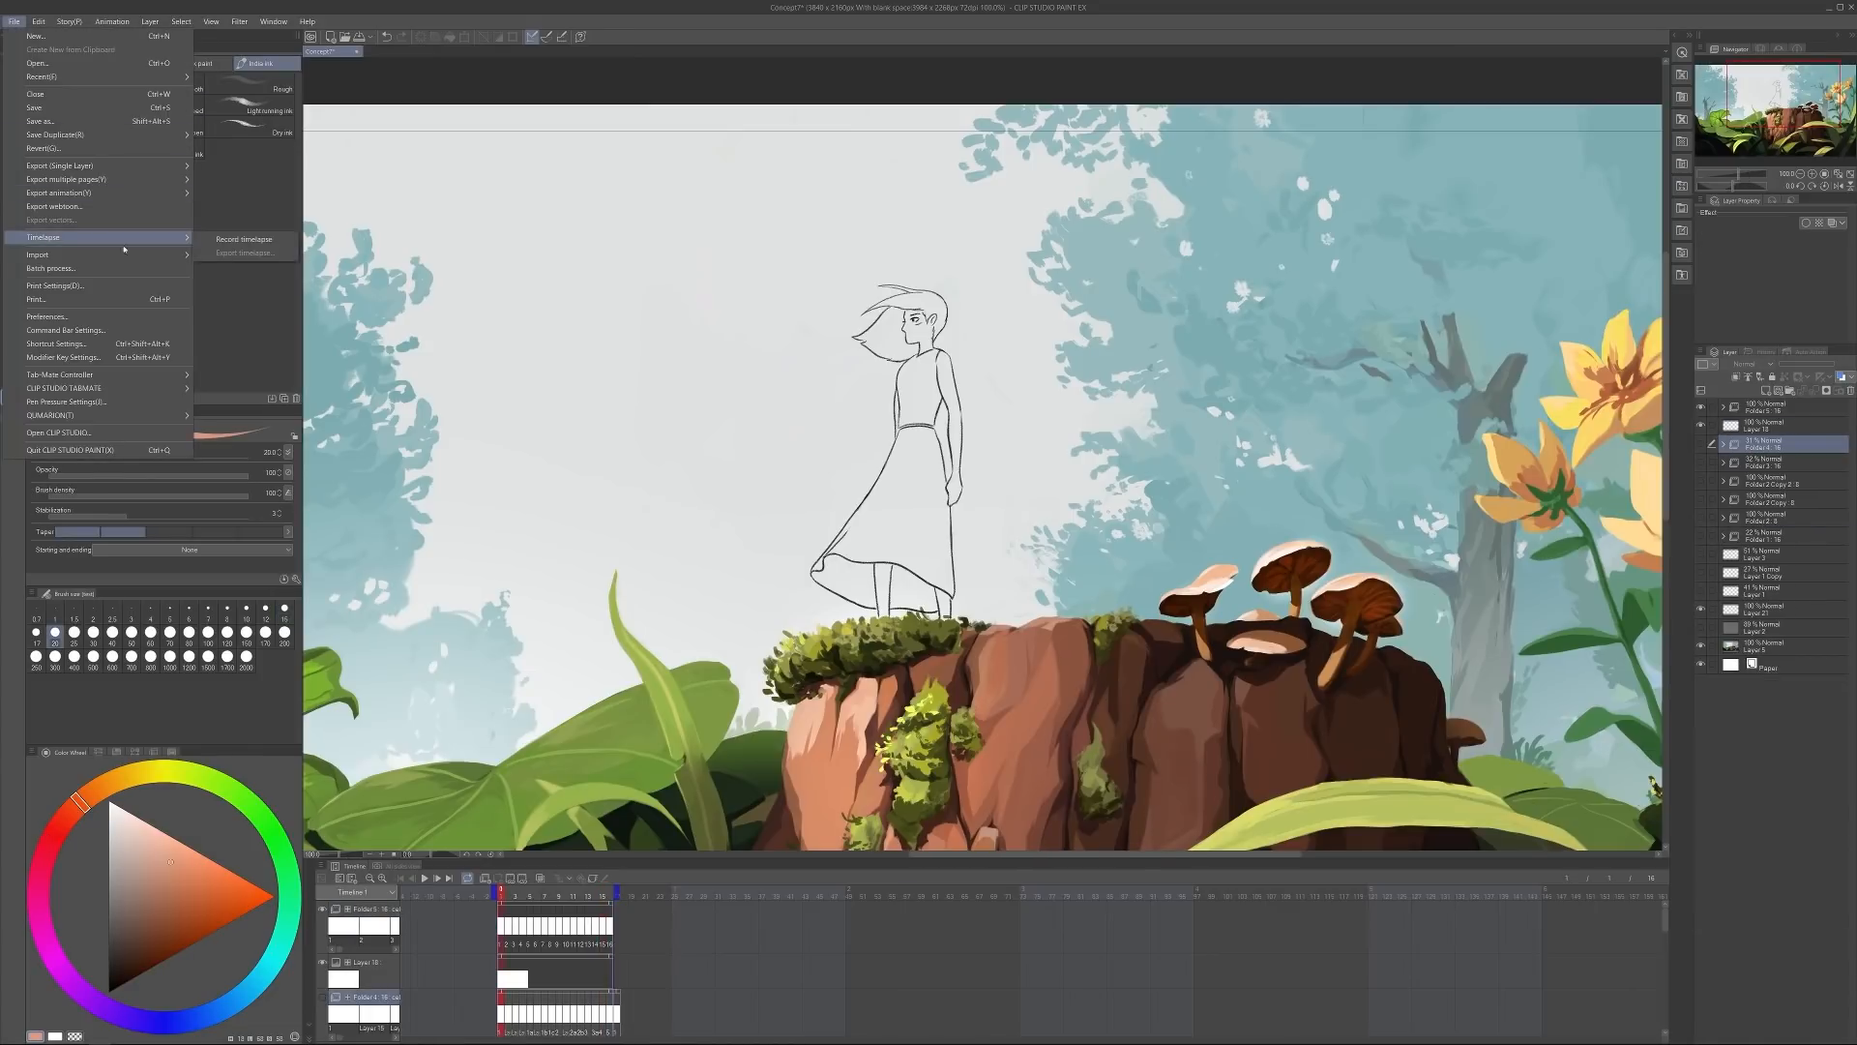
{"action": "left_click", "coordinate": [243, 240]}
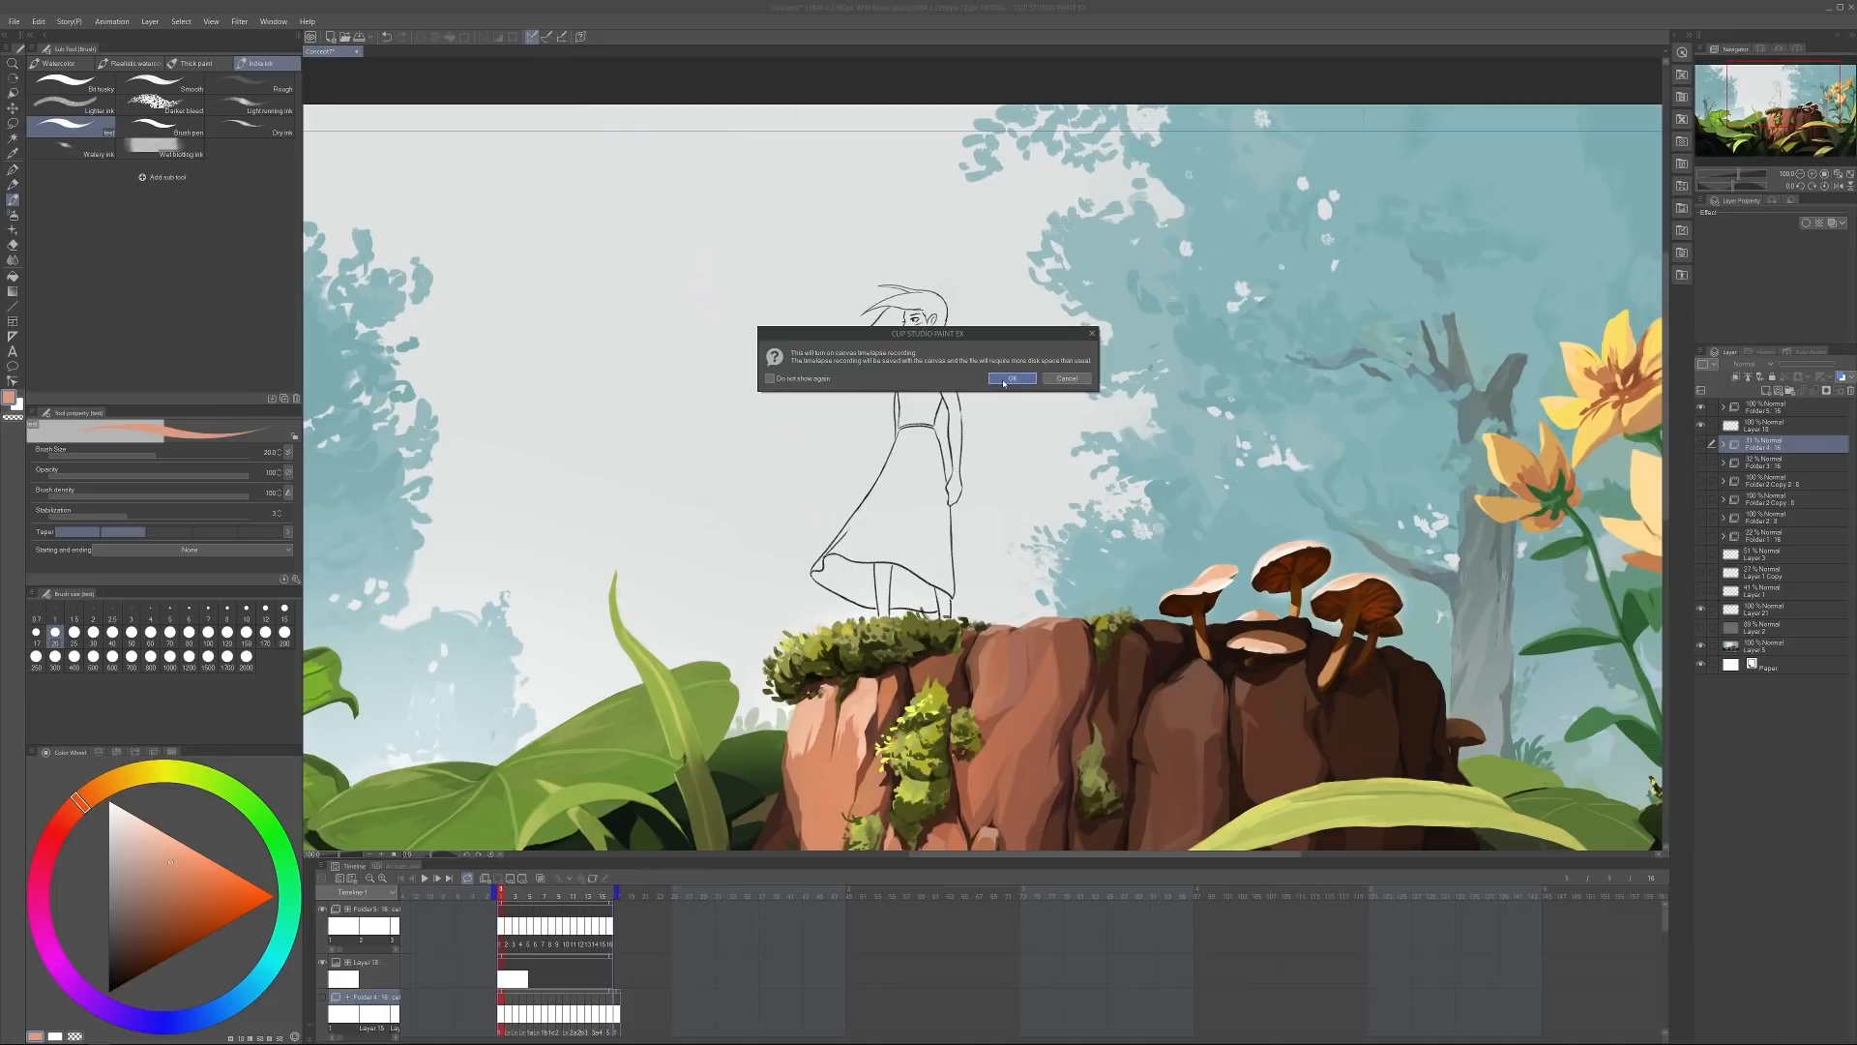
{"action": "left_click", "coordinate": [1010, 379]}
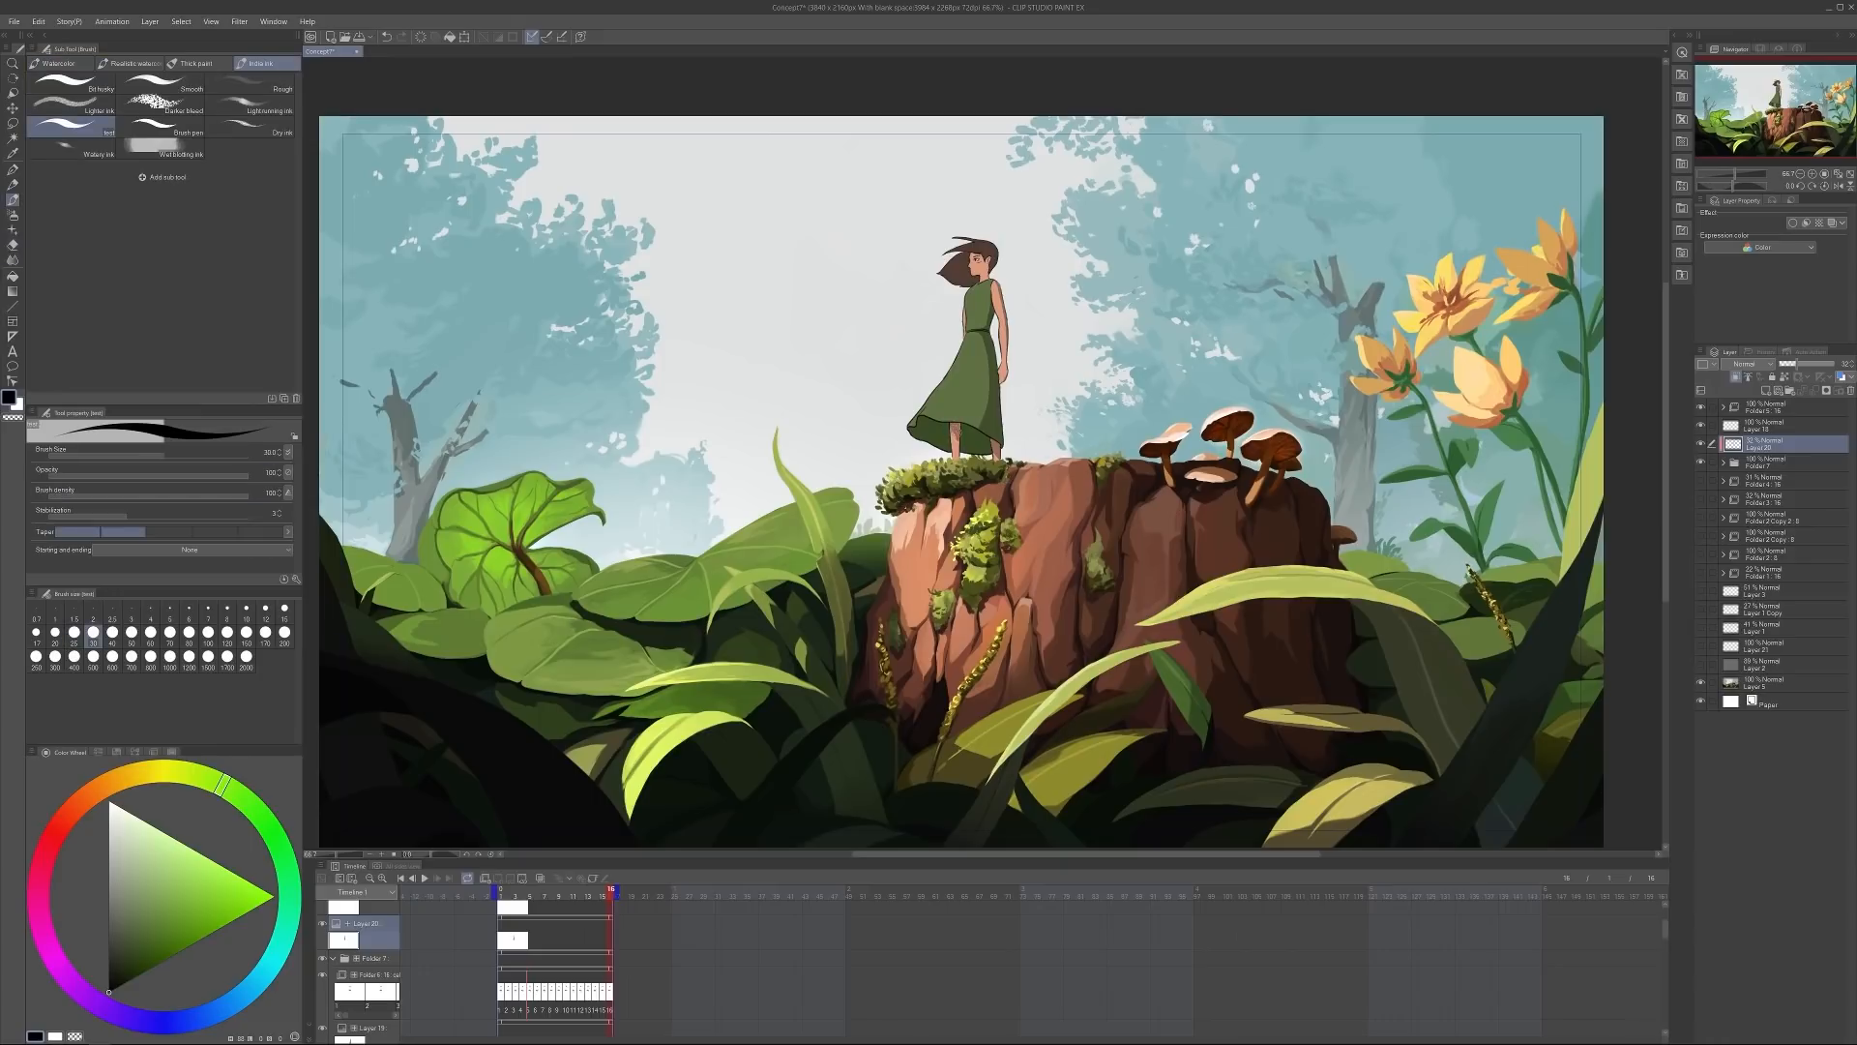
Paint the girl's green dress, brown hair and foreground leaves, then pick the Blend tool
{"action": "left_click", "coordinate": [13, 234]}
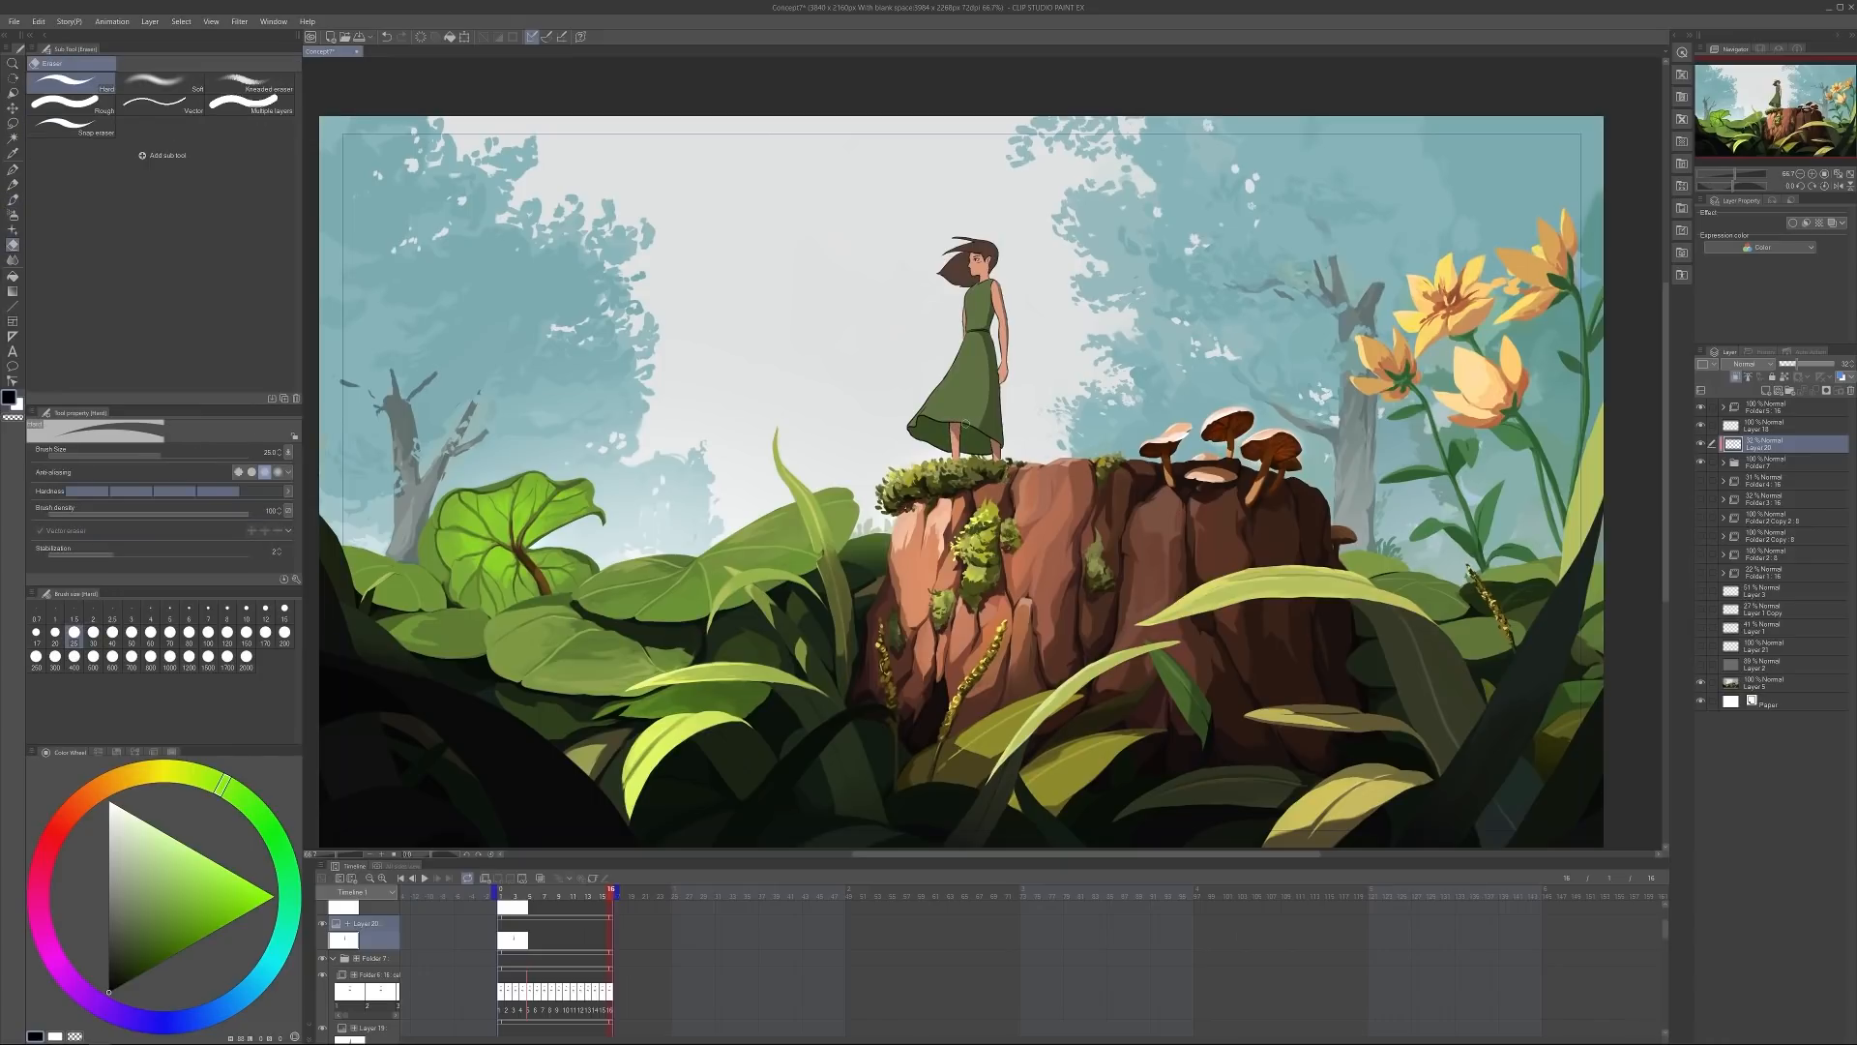